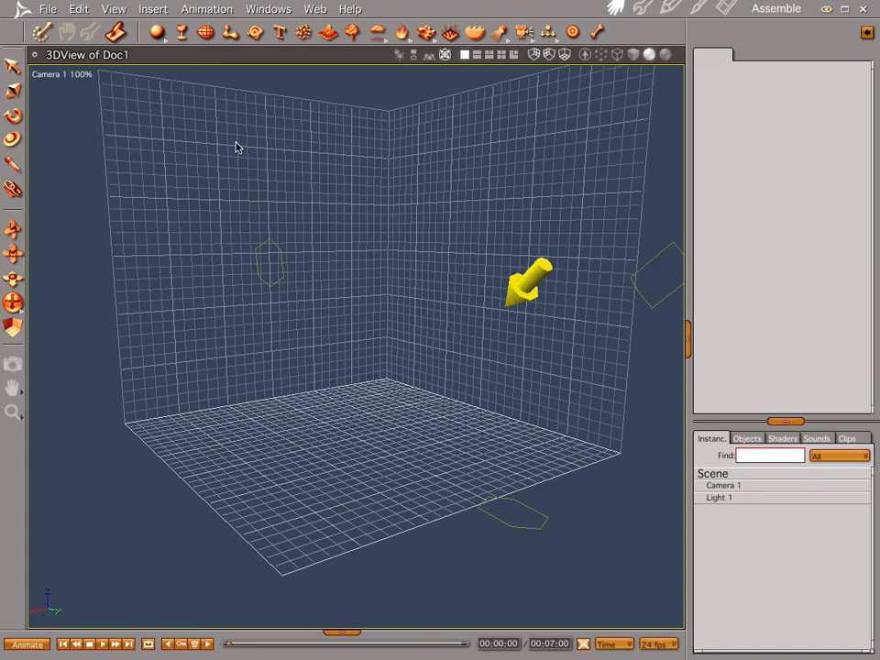
mouse_move(186, 51)
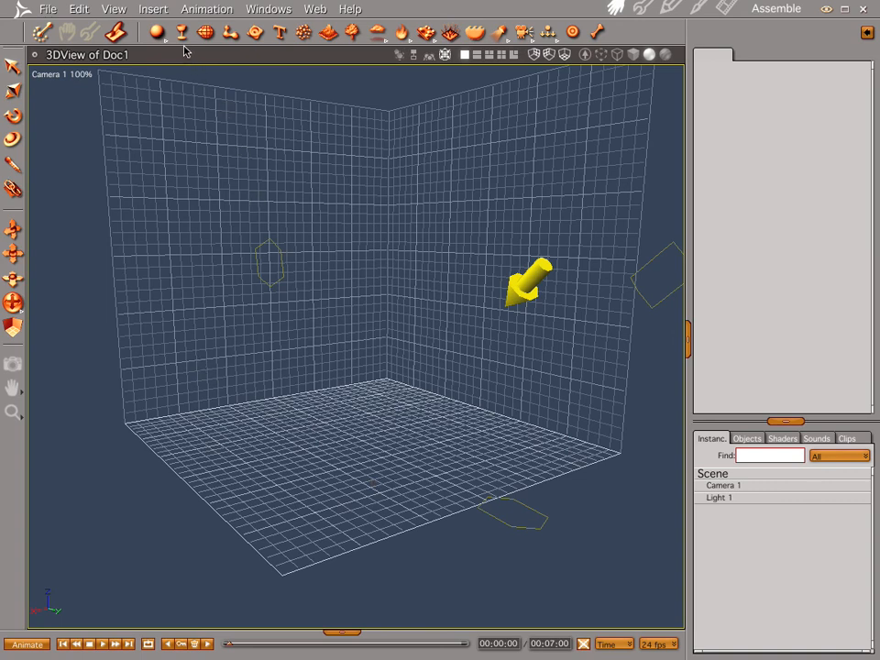
mouse_move(182, 33)
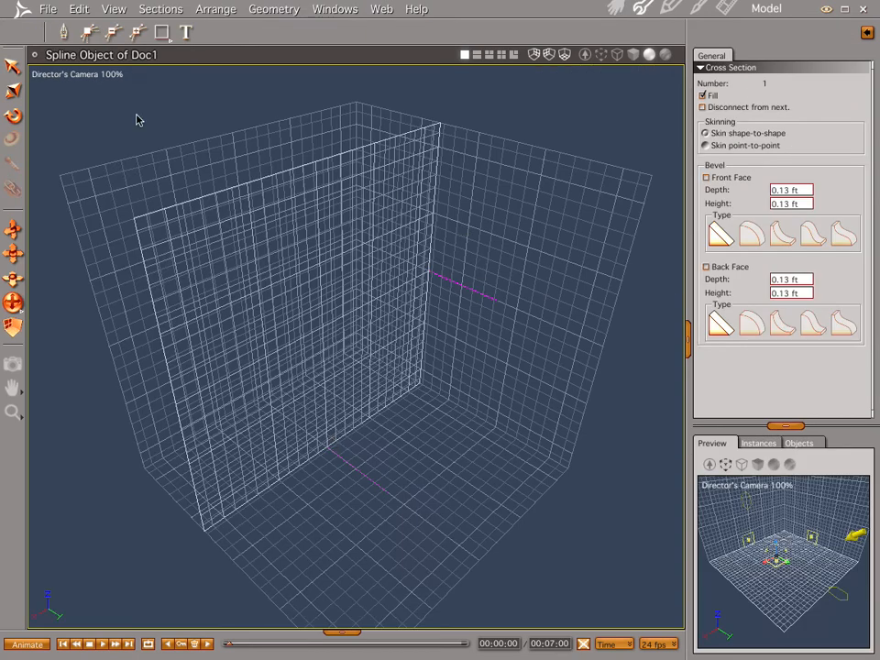
Switch to the Front view and draw a wide rectangular cross-section.
left_click(77, 73)
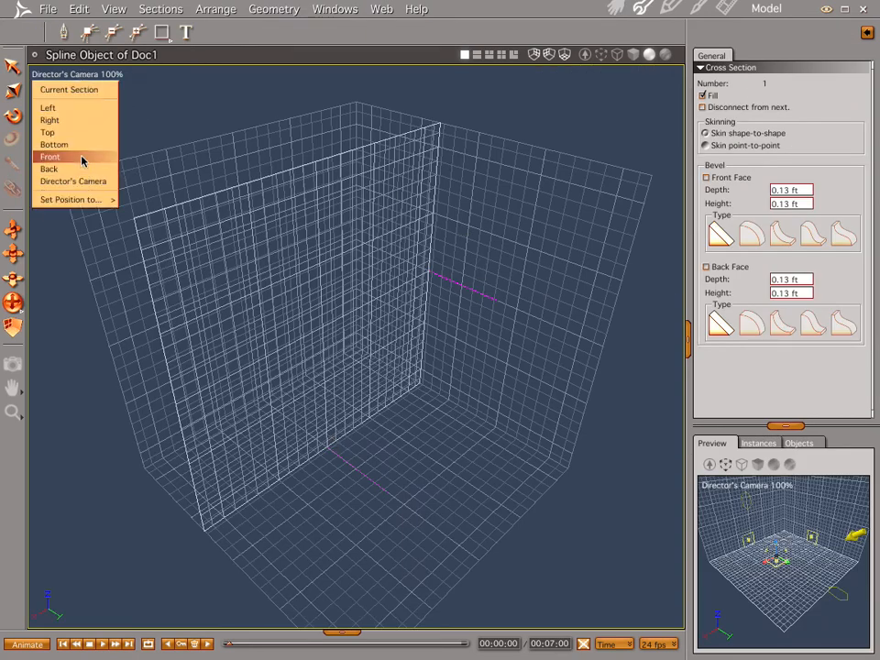
left_click(51, 156)
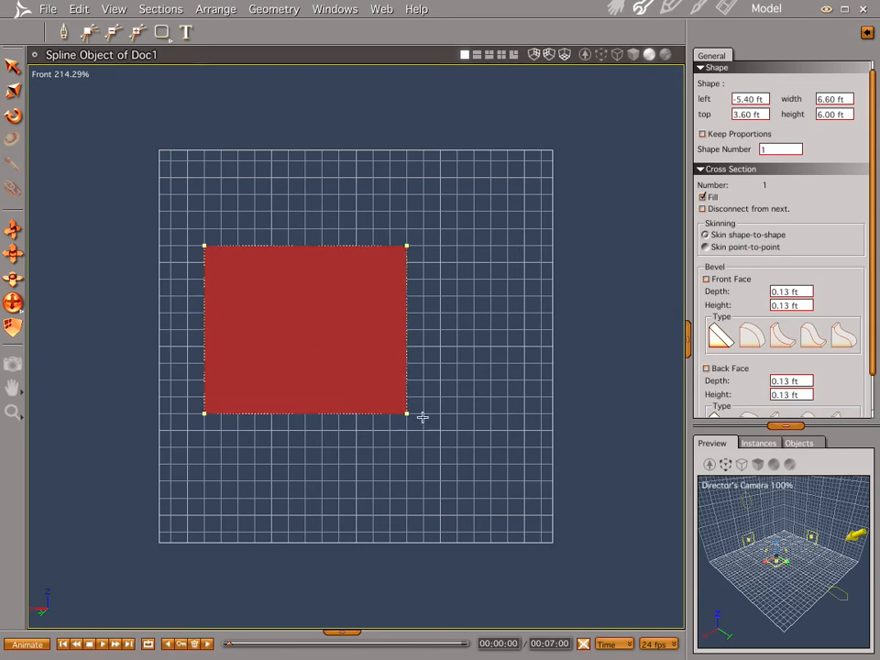
left_click_drag(407, 412, 539, 447)
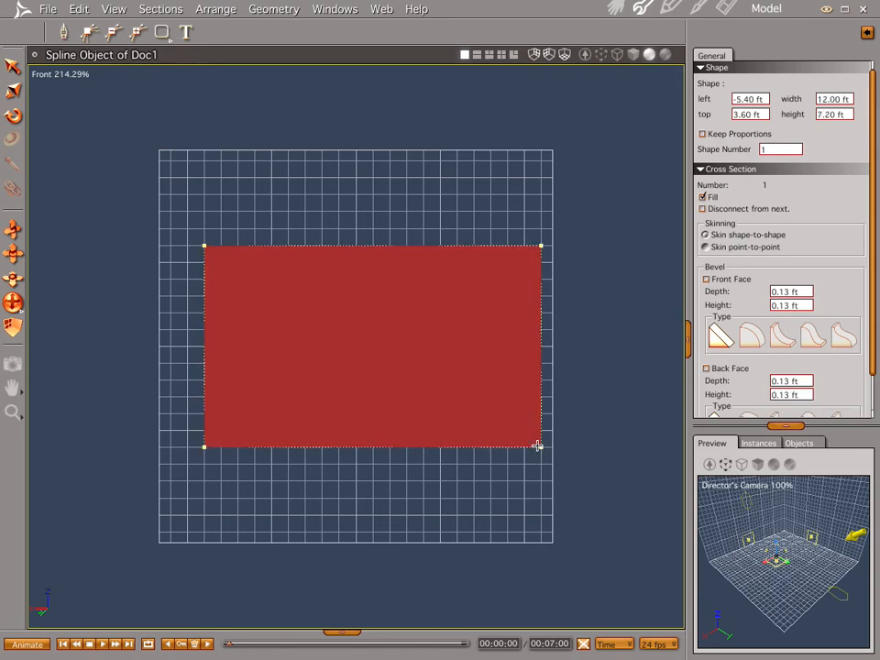
mouse_move(546, 448)
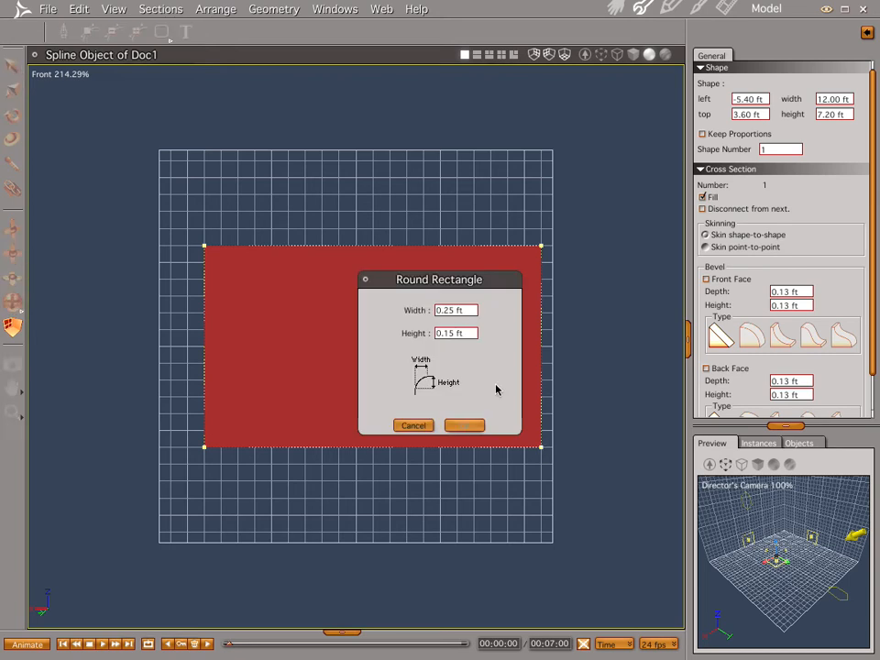
Round the rectangle's corners, keeping width 0.25 ft and height 0.15 ft.
left_click(455, 334)
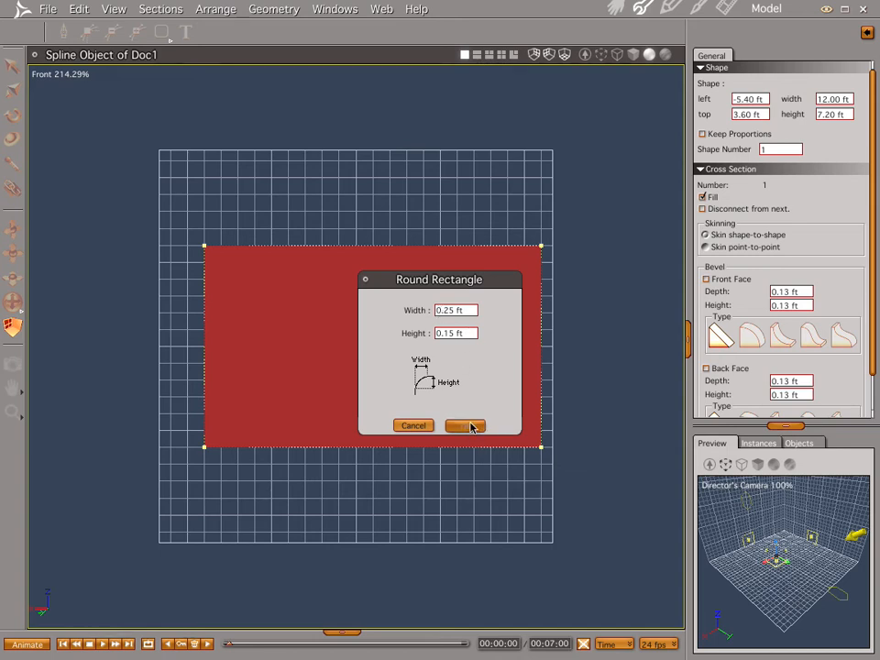
left_click(463, 425)
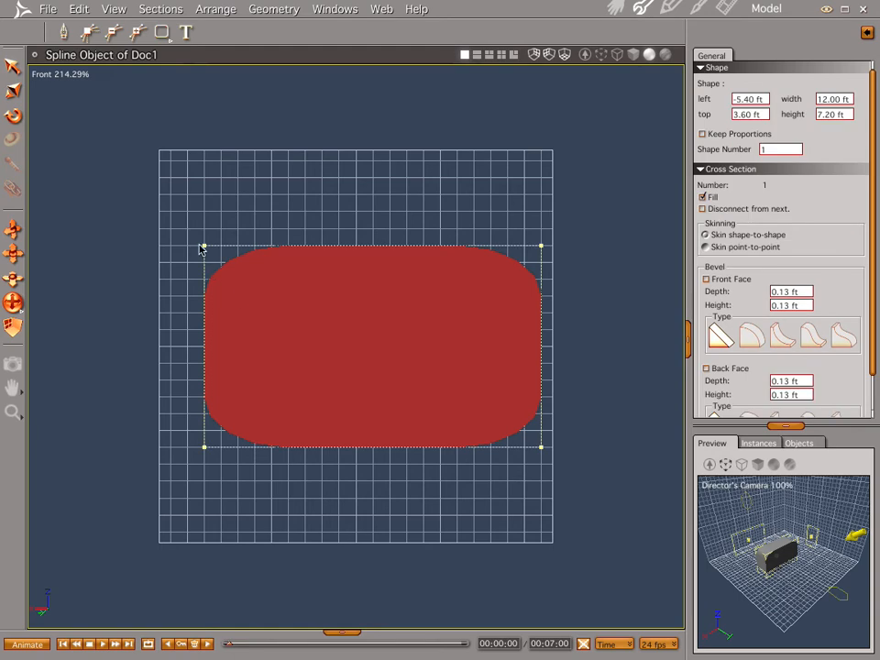
Widen the rounded rectangle to about 15.6 ft by 7.2 ft, then return to the Front view.
left_click_drag(202, 246, 168, 213)
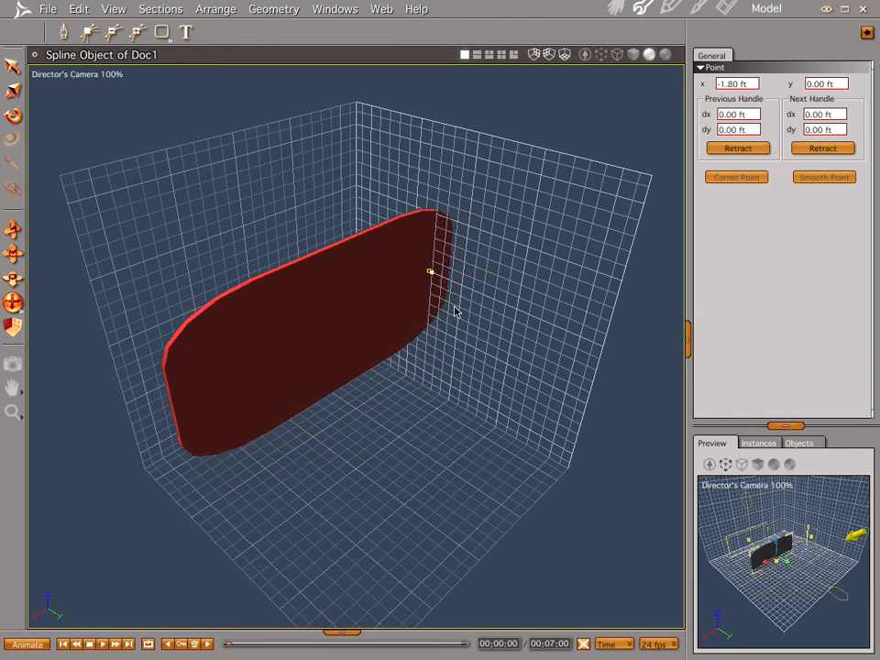
mouse_move(187, 387)
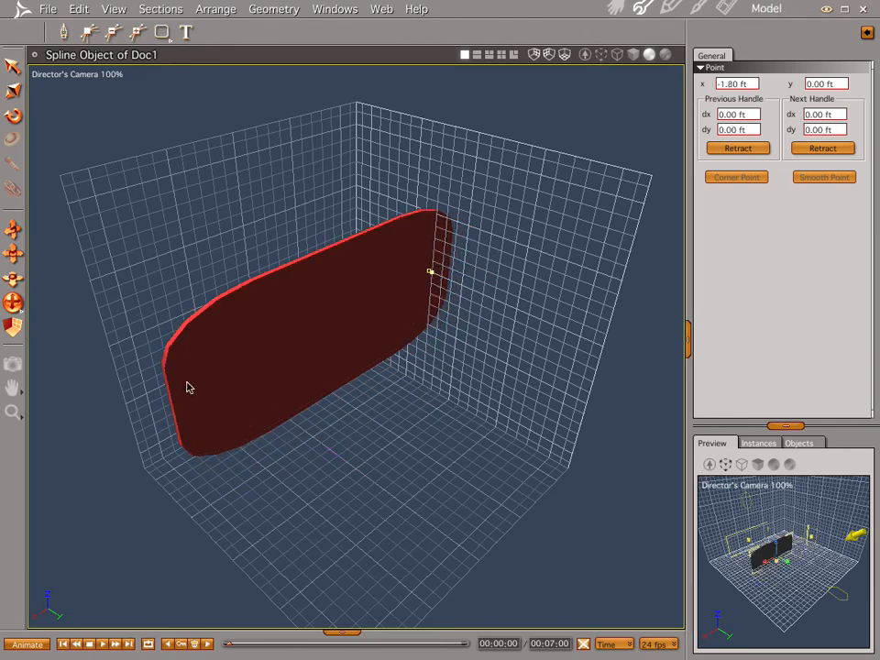
left_click(77, 73)
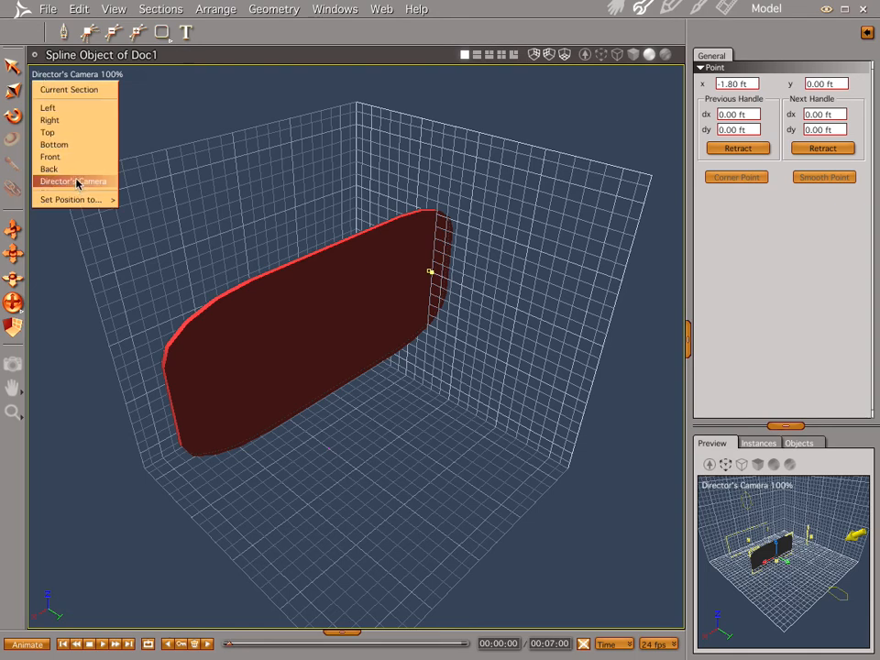
left_click(51, 158)
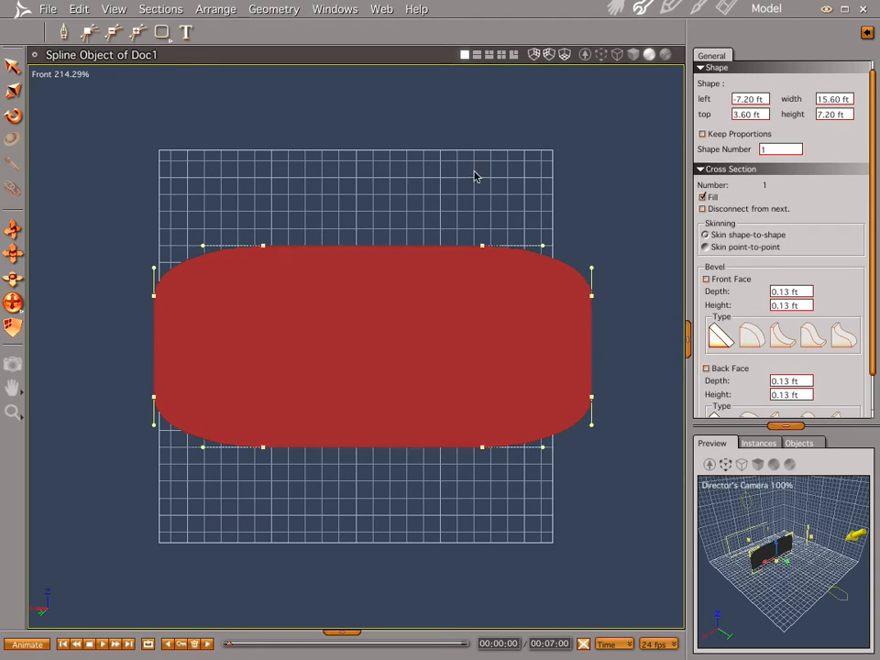
mouse_move(535, 466)
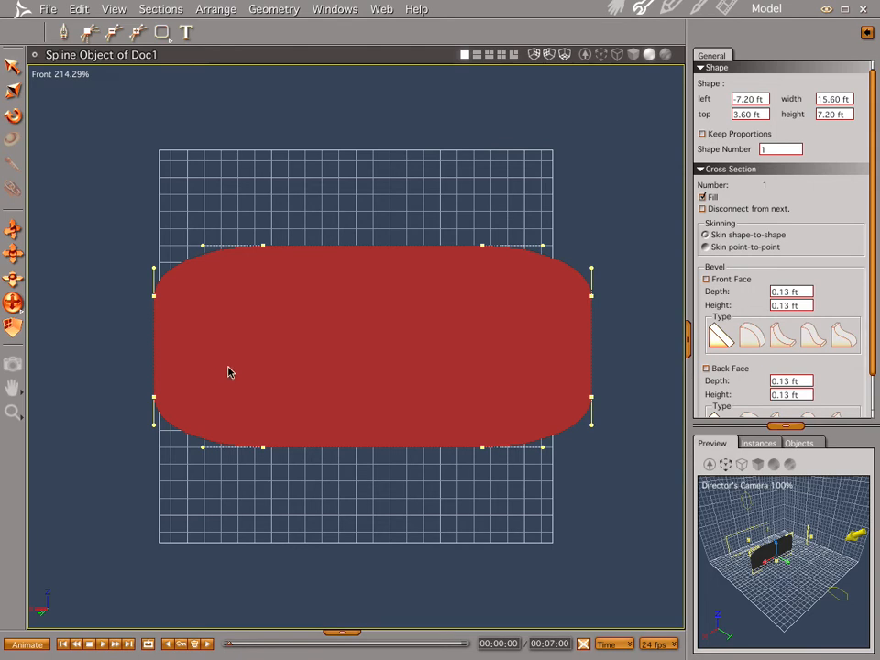
mouse_move(107, 356)
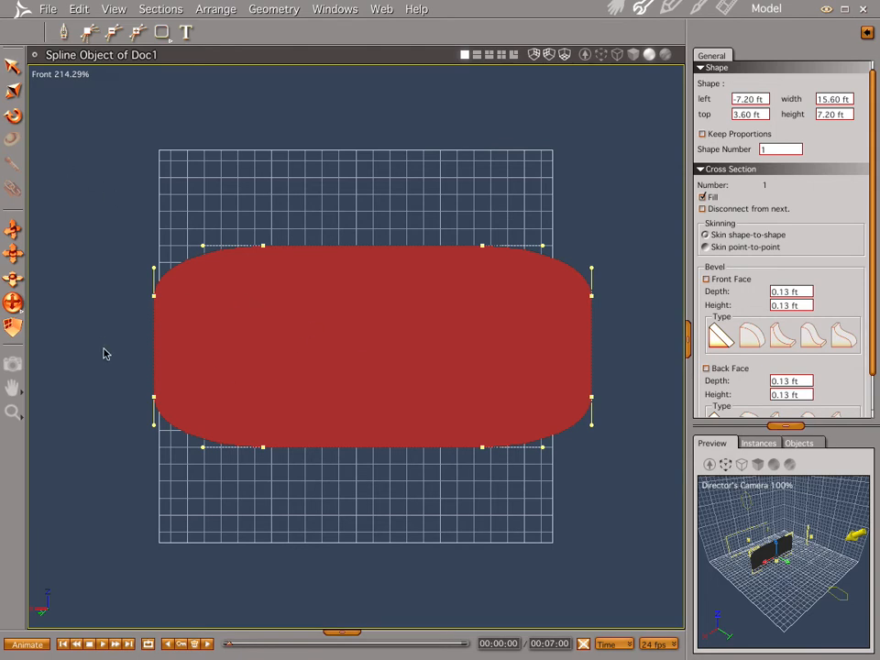
mouse_move(547, 249)
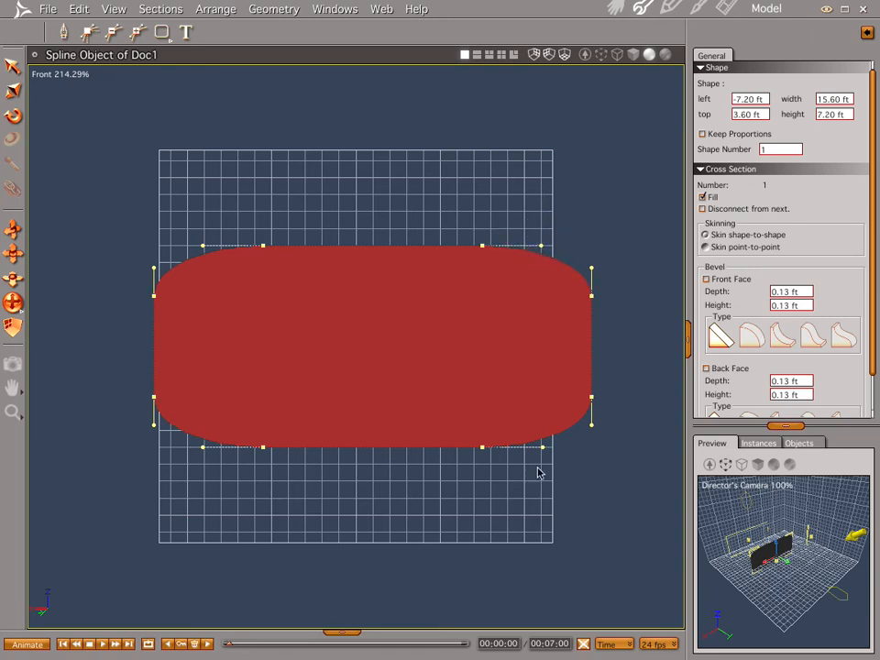
mouse_move(260, 337)
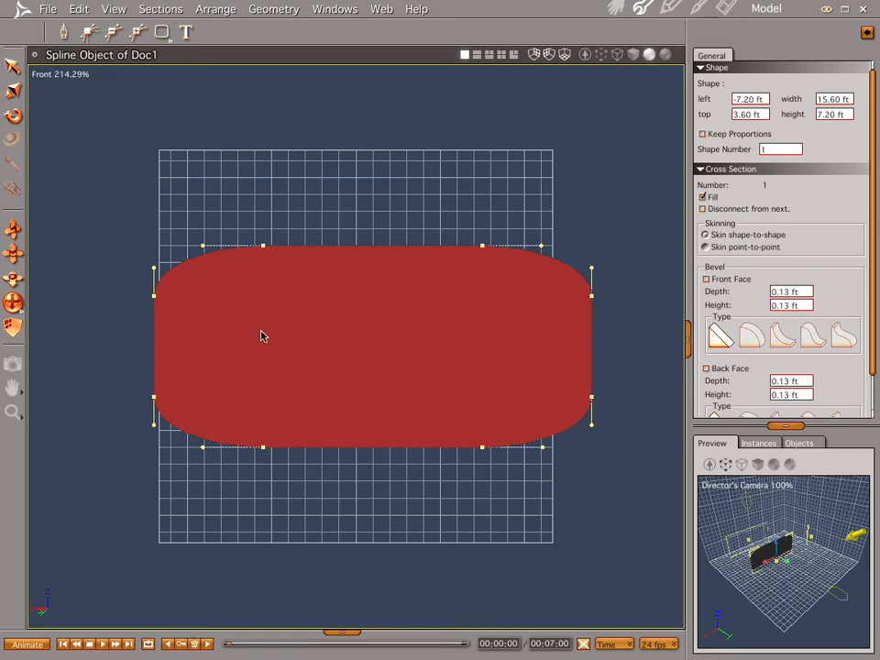
mouse_move(483, 451)
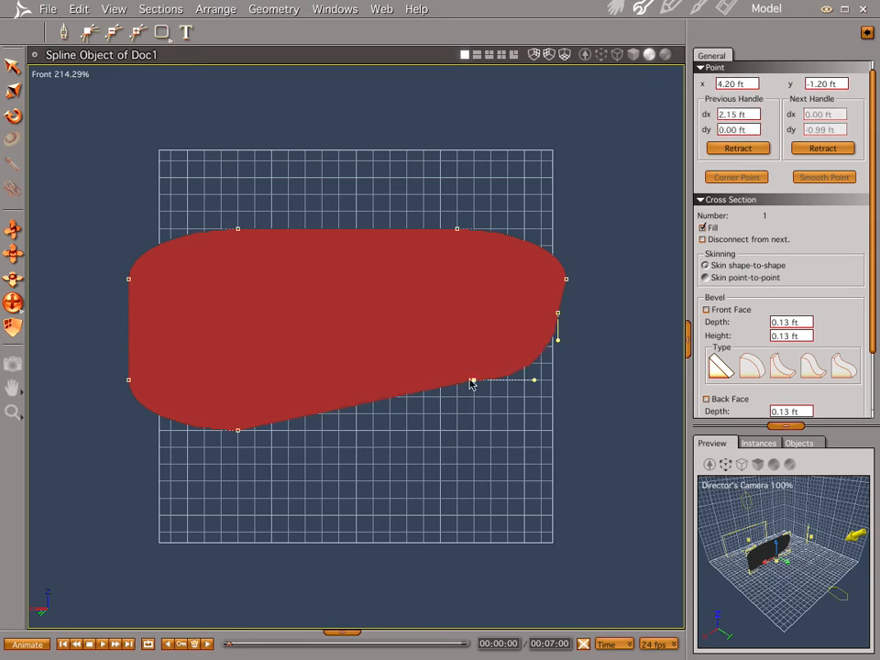
Drag outline points to distort the panel into a tapered, lopsided sign shape.
left_click_drag(470, 381, 407, 379)
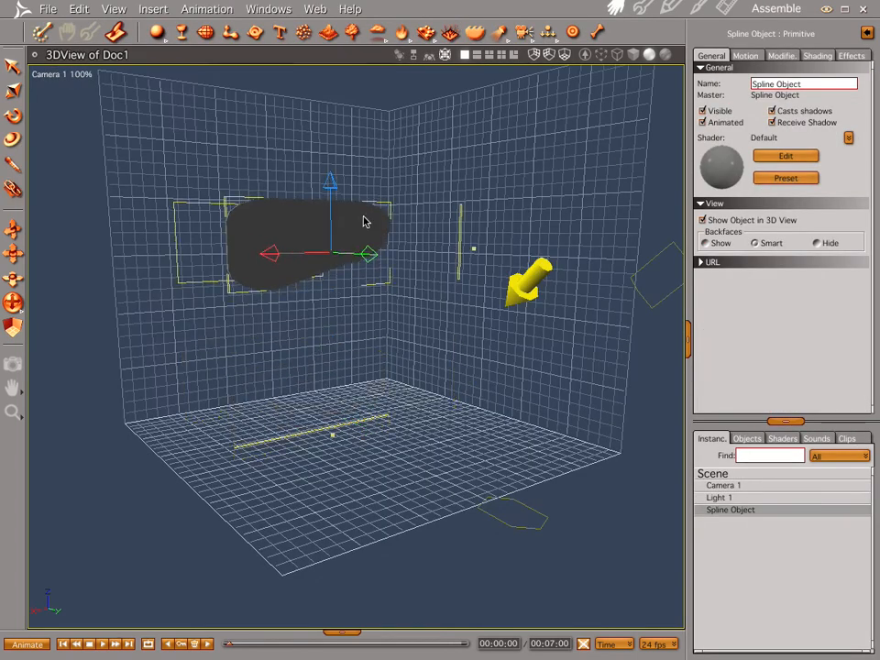
mouse_move(366, 86)
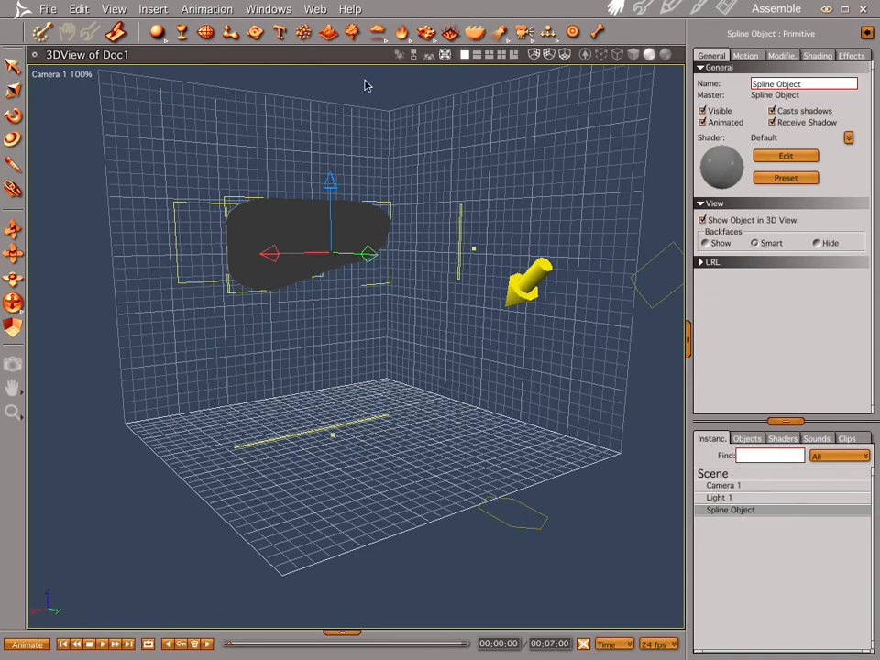
mouse_move(308, 289)
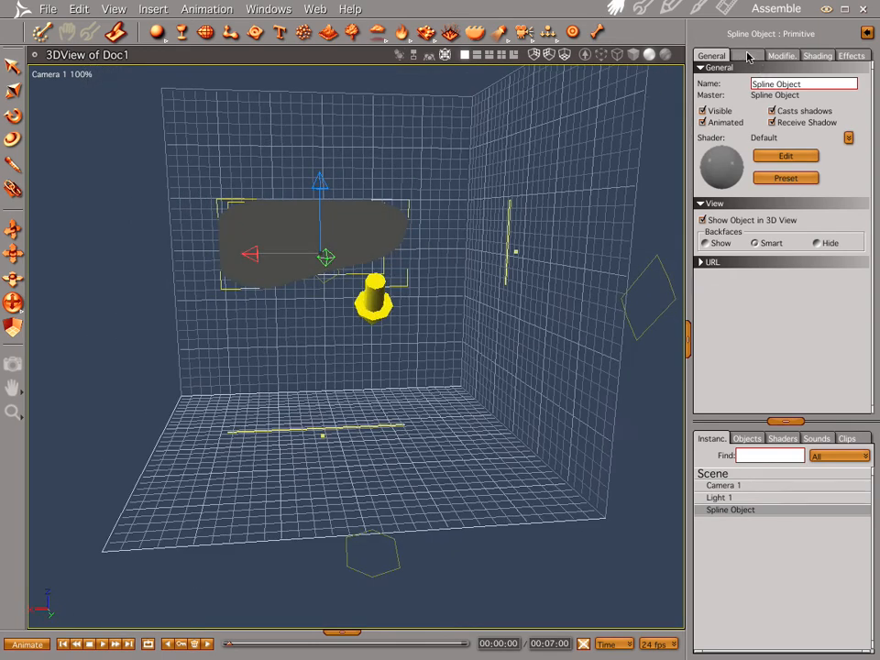
Show the panel's Motion settings and send its hot point to the object.
left_click(744, 55)
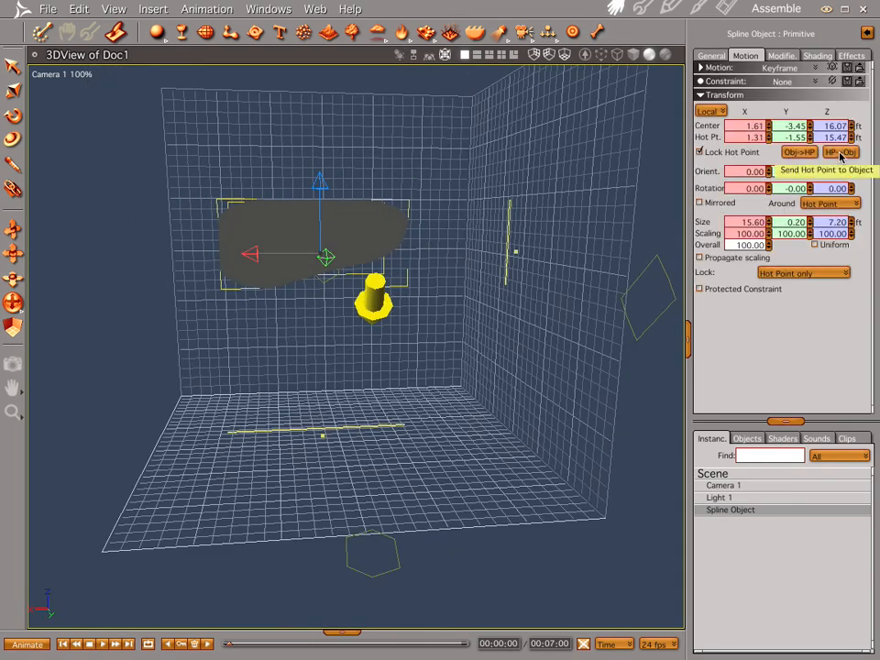
left_click(840, 152)
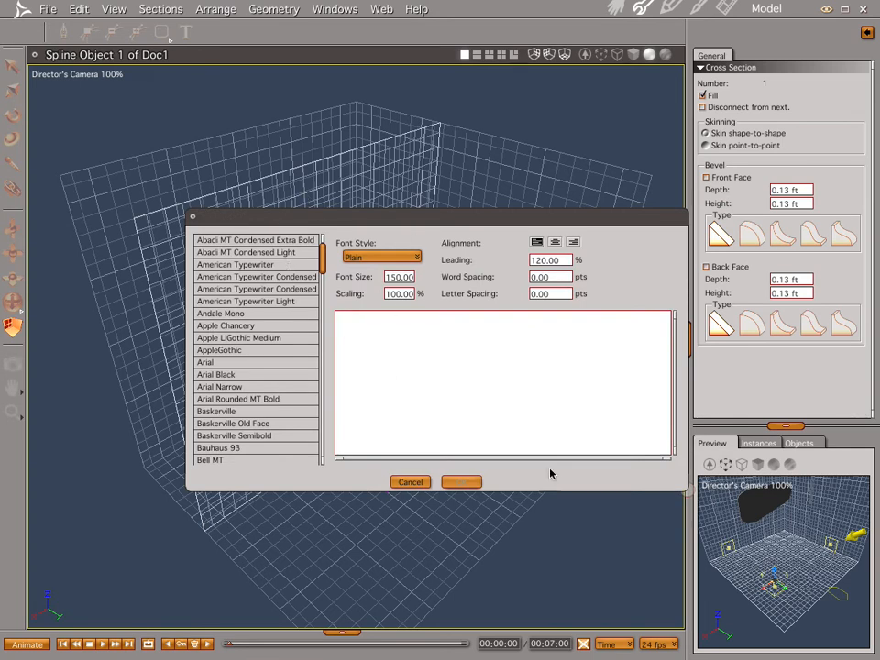
mouse_move(326, 363)
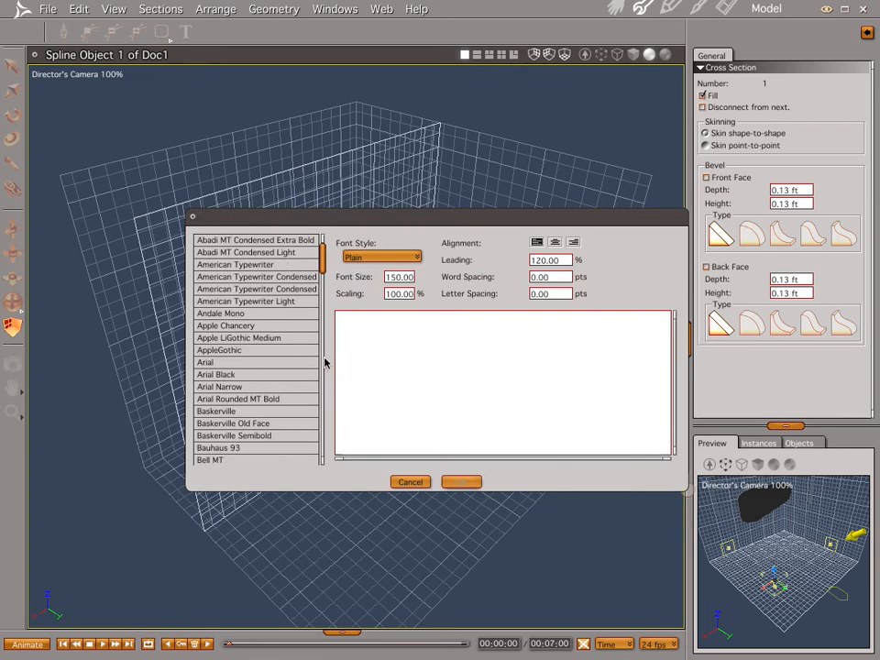
Enter SQUEAKY SPRINGS in a rounded outline font at size 150 and confirm the text.
scroll("down", 3)
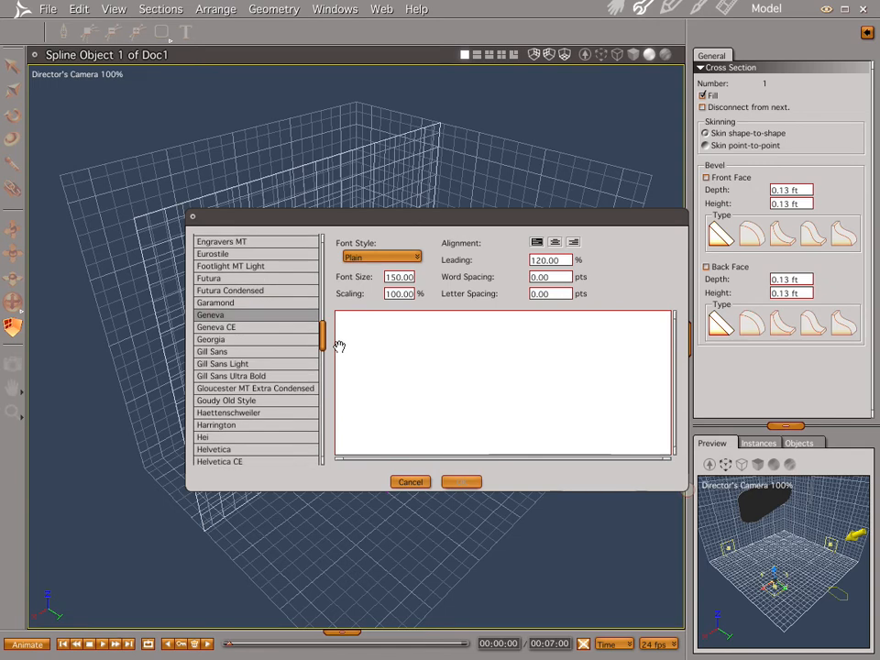
scroll("down", 3)
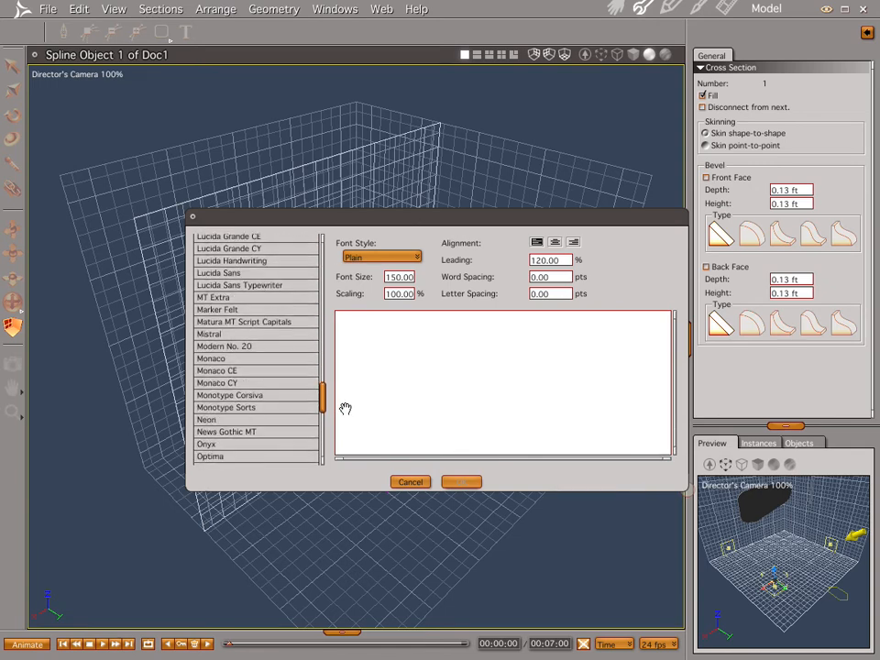
scroll("down", 3)
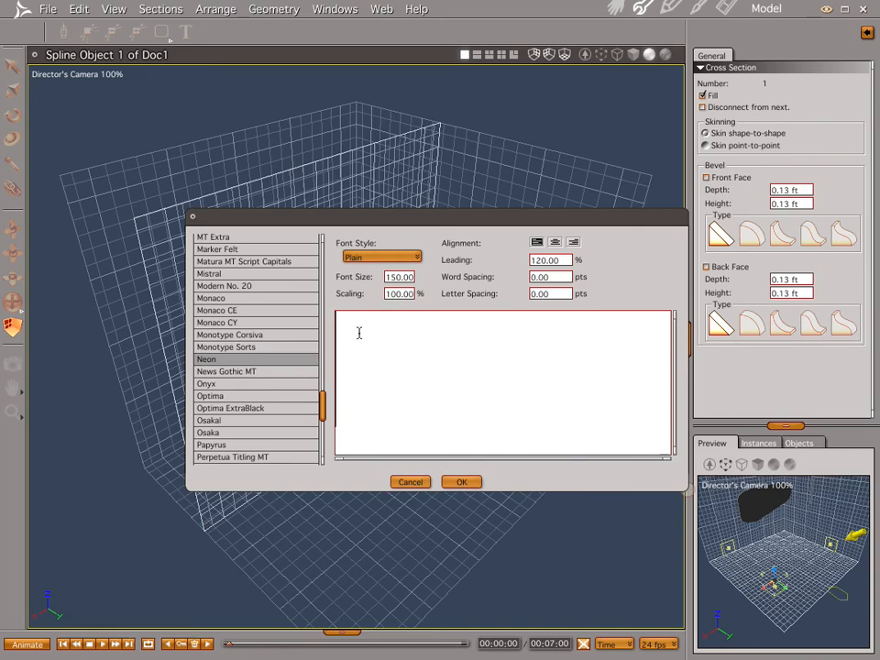
type("S")
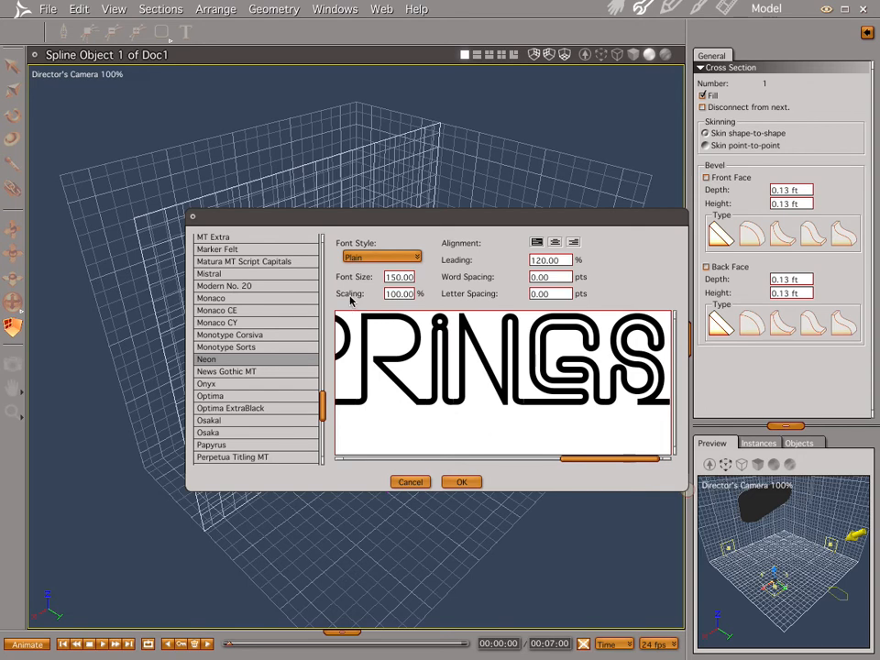
left_click(400, 275)
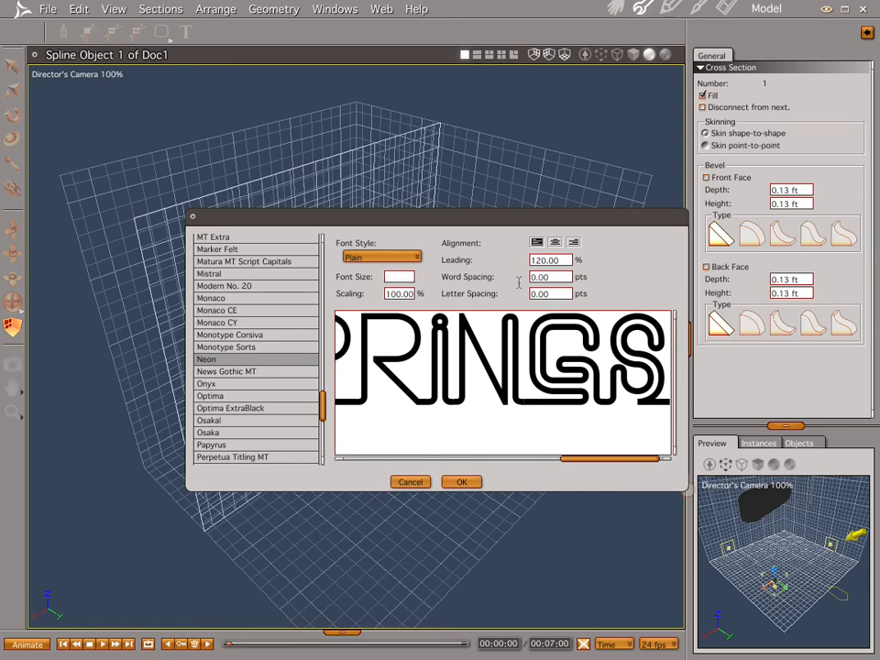
left_click(462, 480)
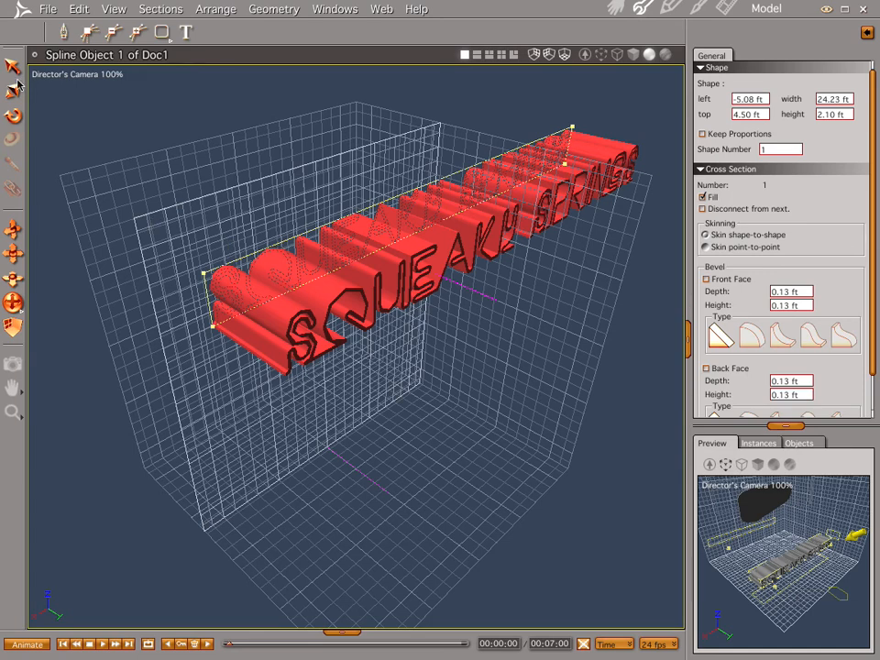
mouse_move(407, 249)
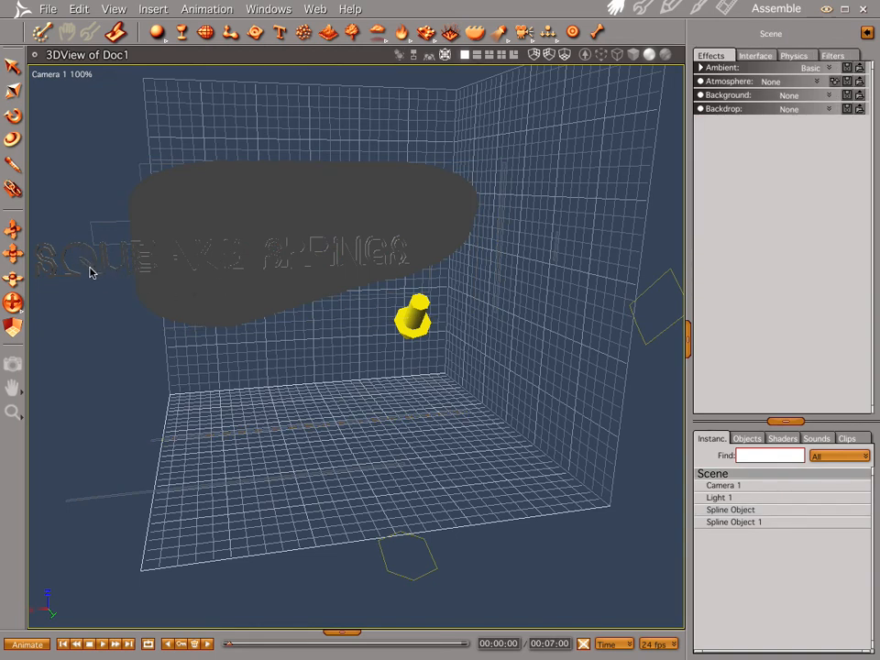
mouse_move(124, 268)
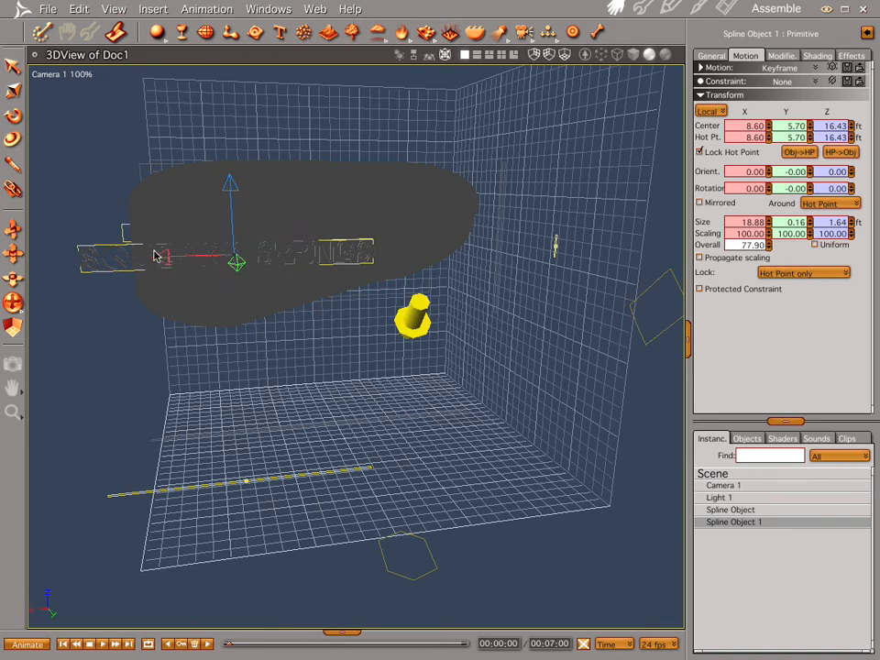
Drag a new text primitive into the scene to start Spline Object 2.
left_click_drag(236, 264, 321, 260)
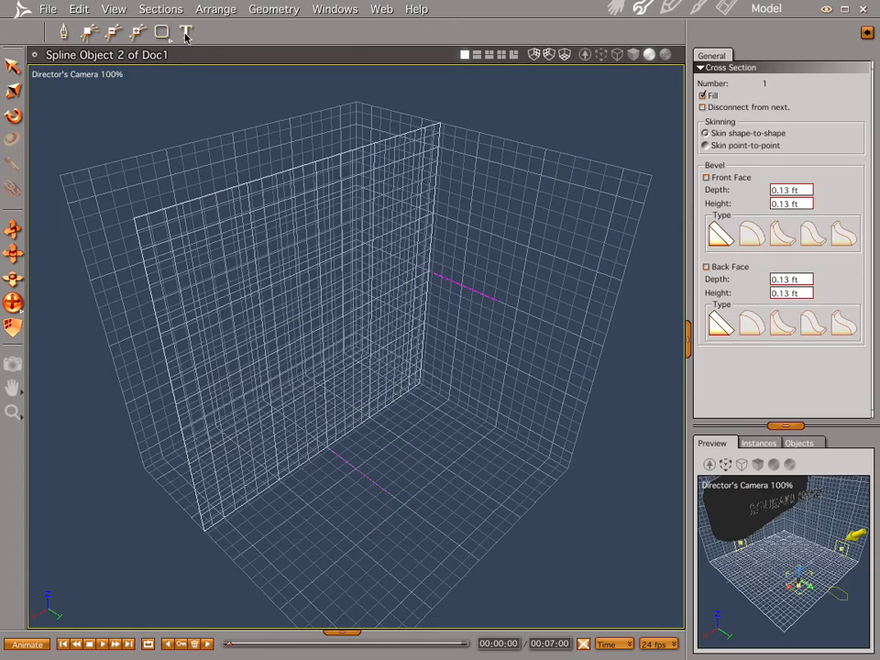
Set the second text to MOTEL in Arial at font size 75 and confirm.
left_click(187, 33)
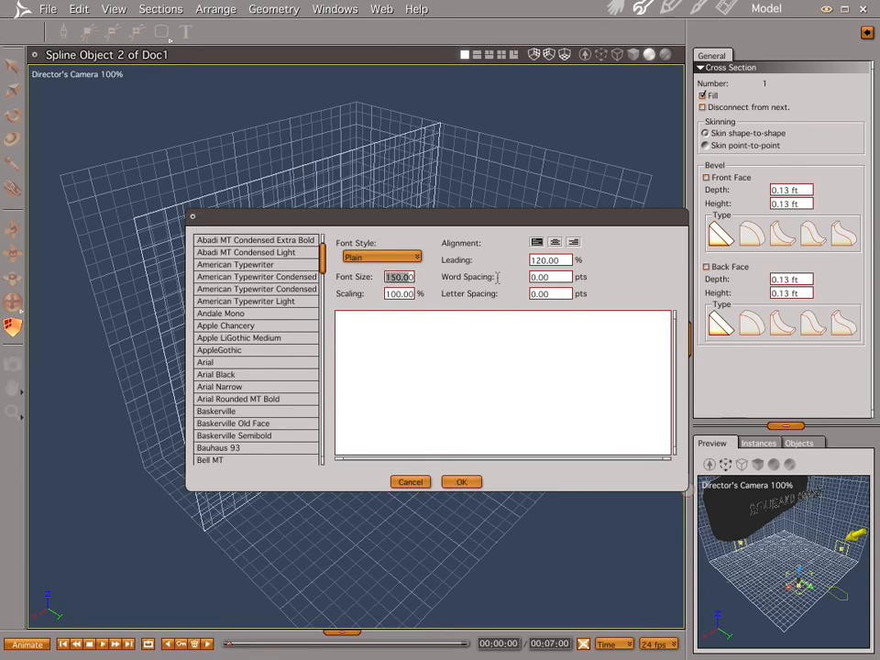
type("0")
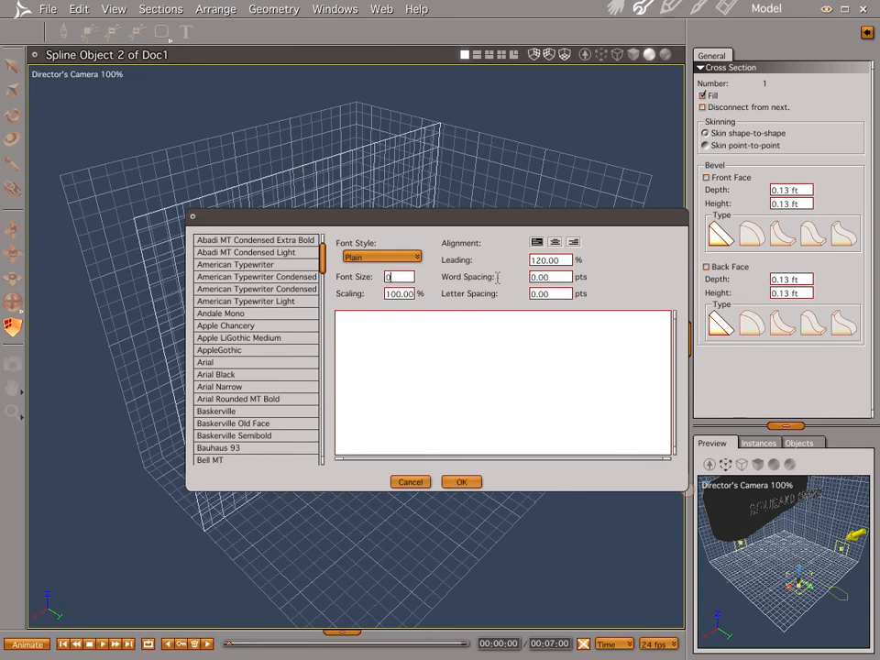
type("7")
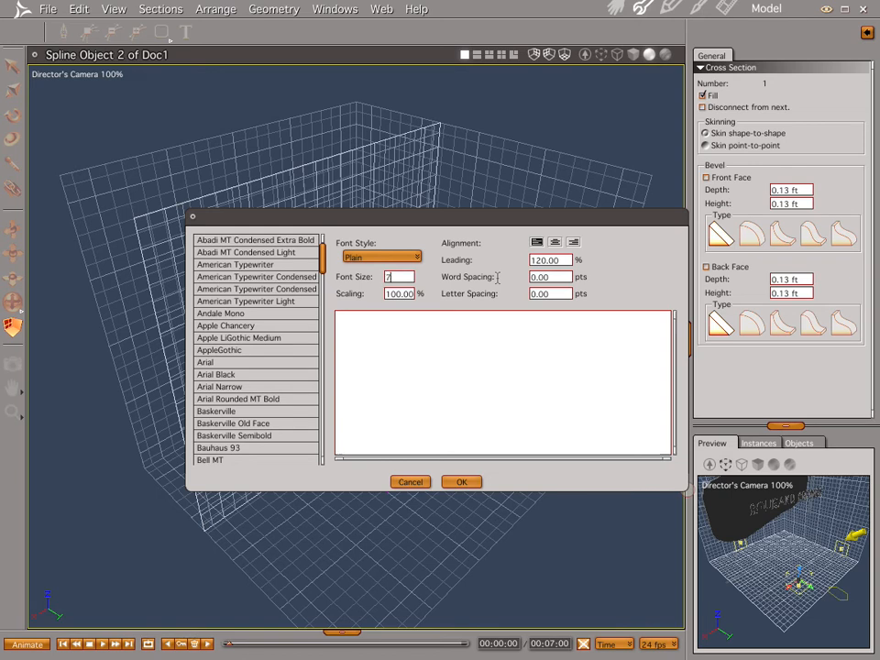
type("5")
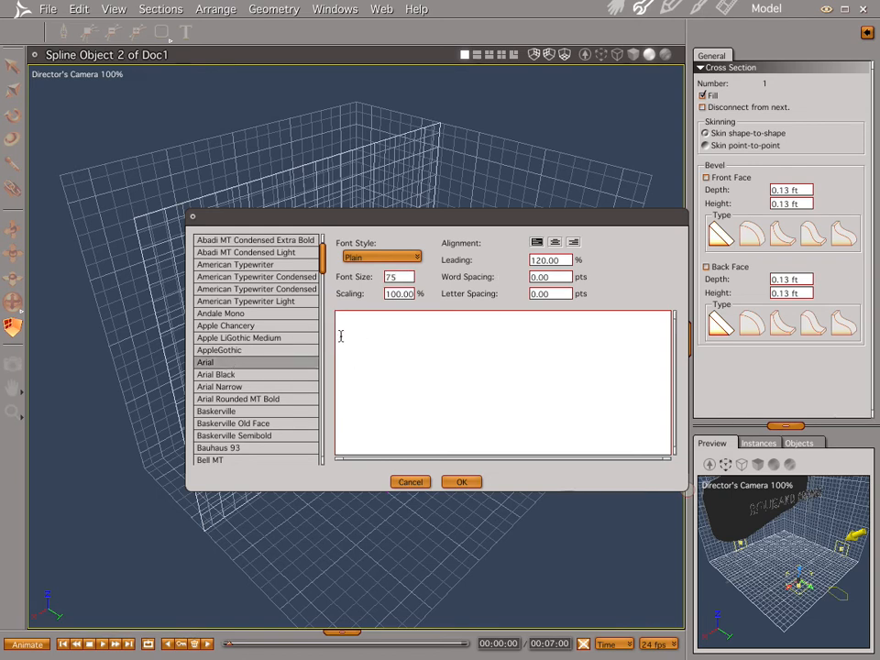
type("MO")
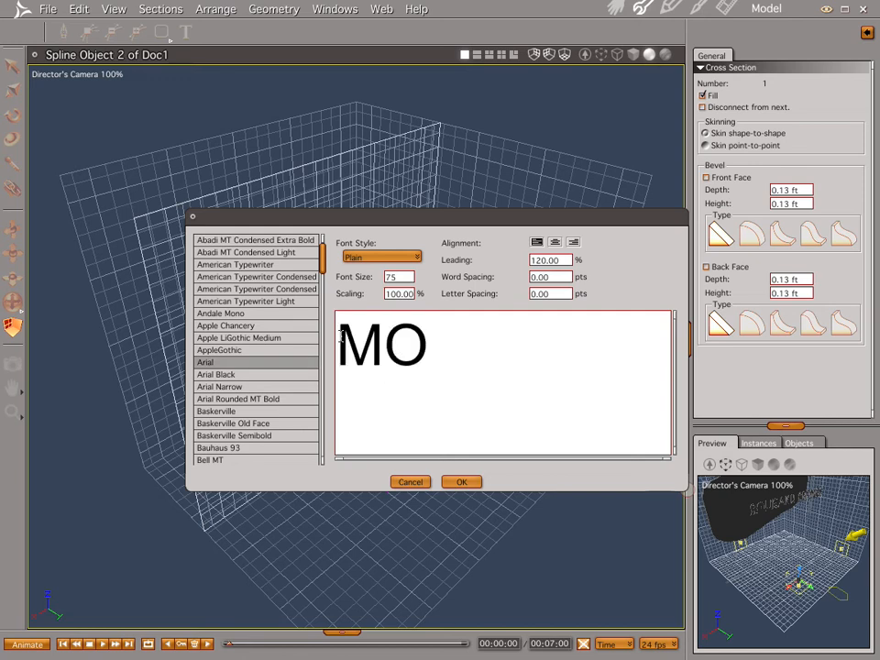
type("TEL")
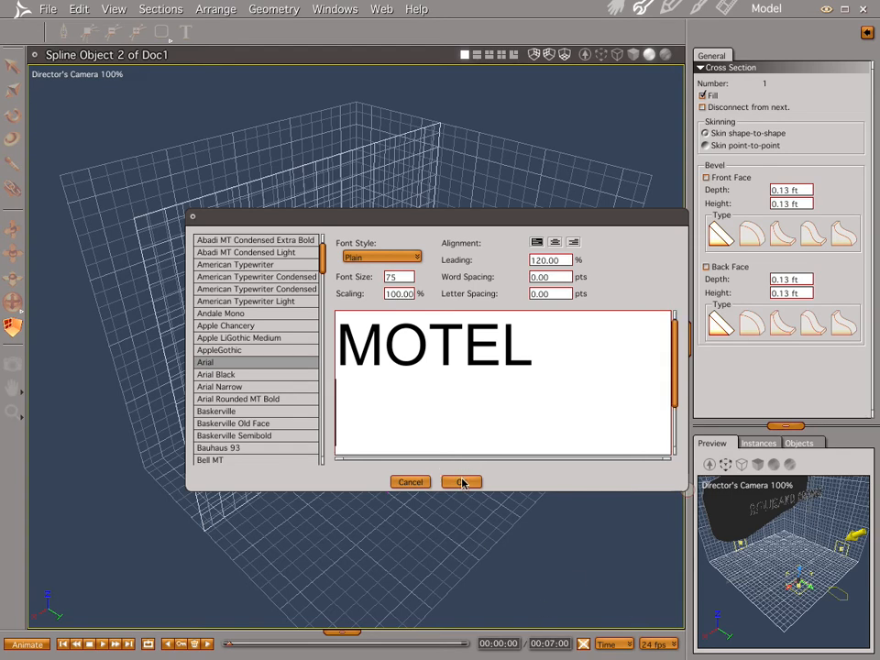
left_click(462, 482)
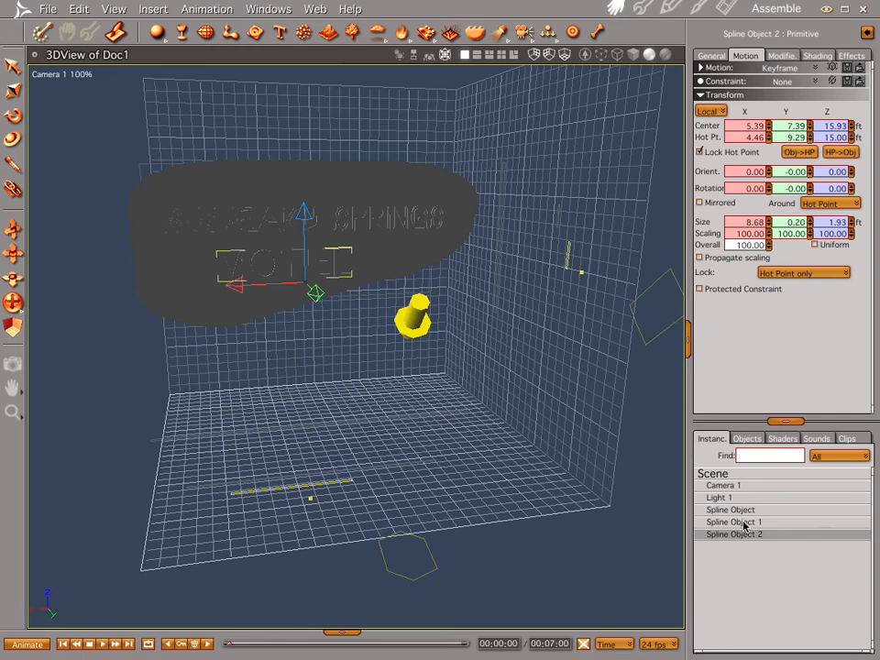
Align both text objects to the panel's hot point, then clear the selection.
left_click(730, 509)
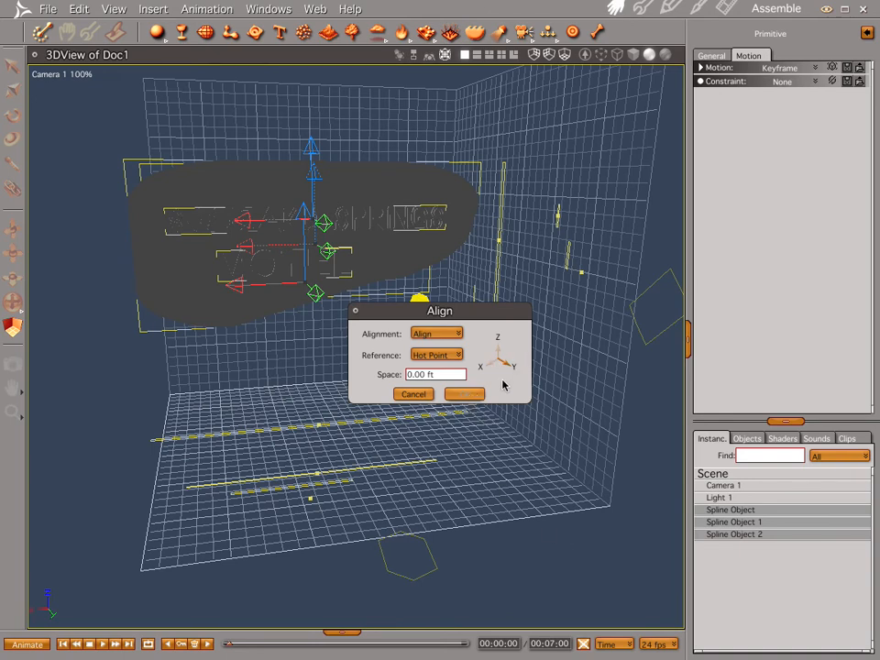
left_click(464, 392)
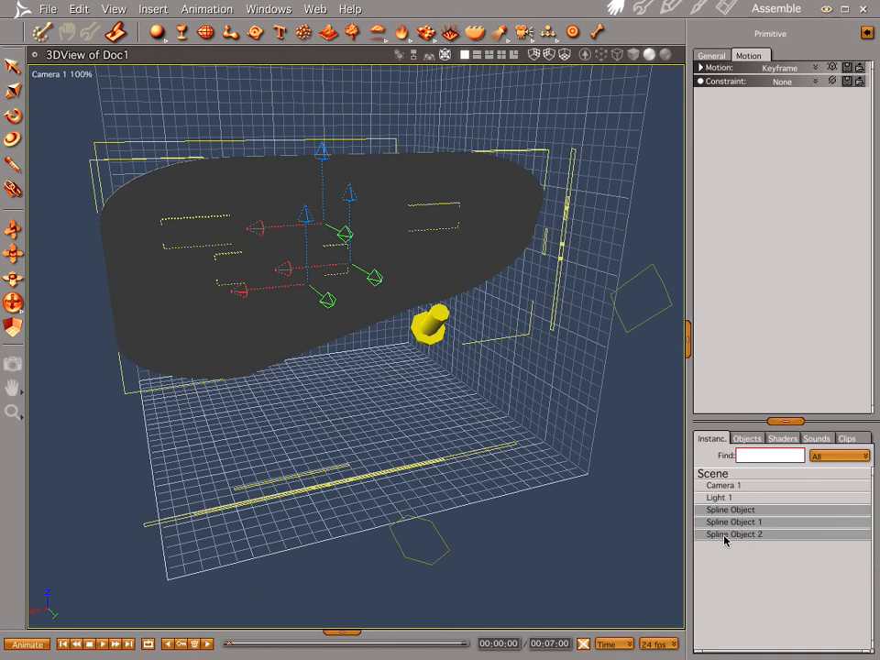
left_click(734, 535)
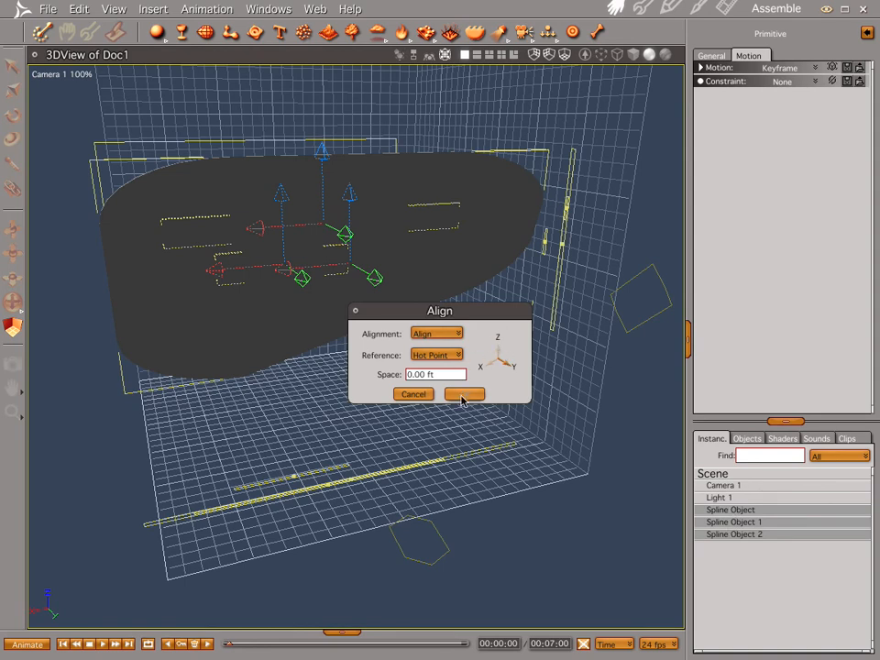
left_click(463, 393)
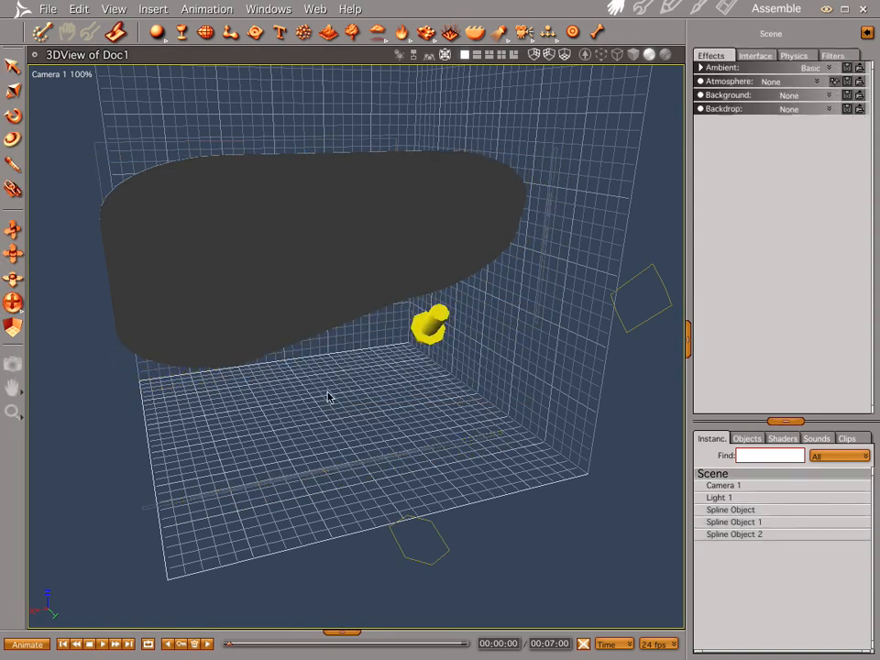
left_click(730, 509)
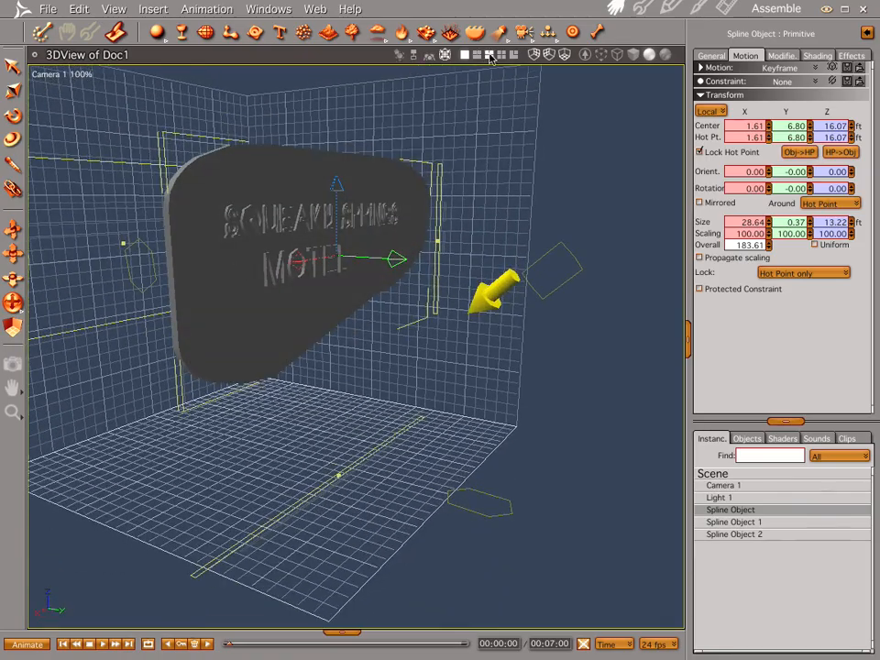
Show the four-view layout and select both SQUEAKY SPRINGS and MOTEL text objects.
left_click(488, 55)
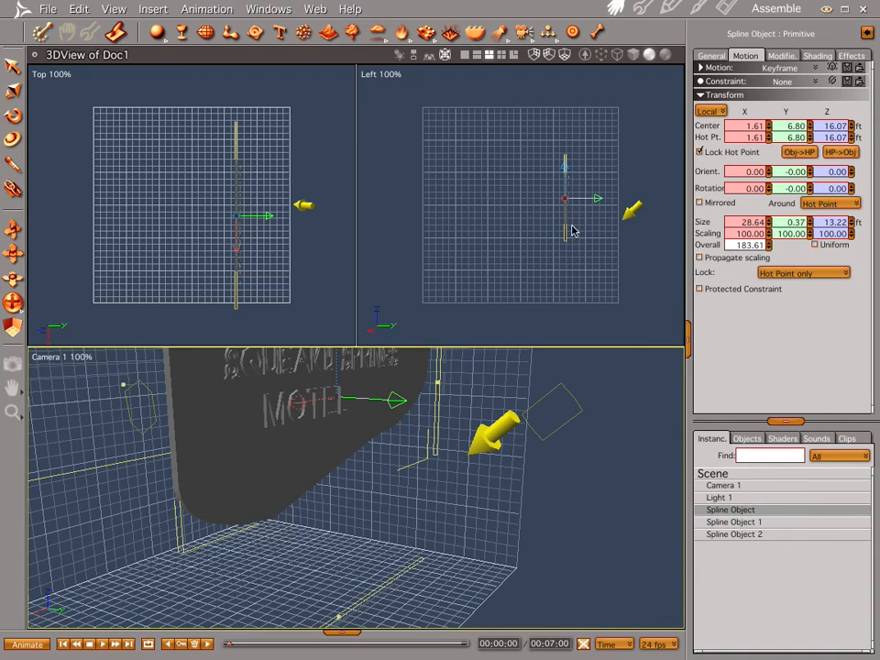
left_click(734, 521)
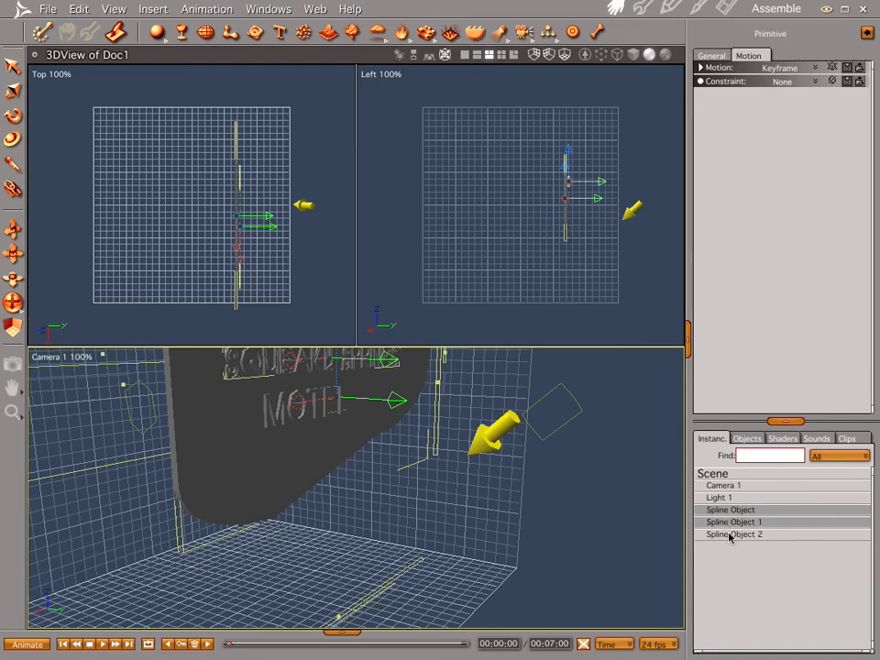
left_click(733, 535)
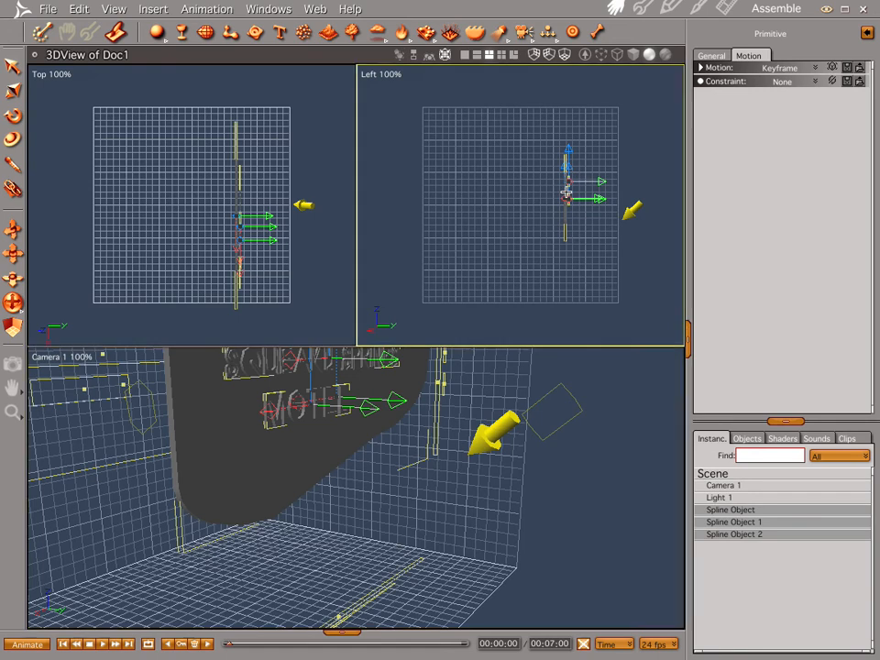
mouse_move(604, 363)
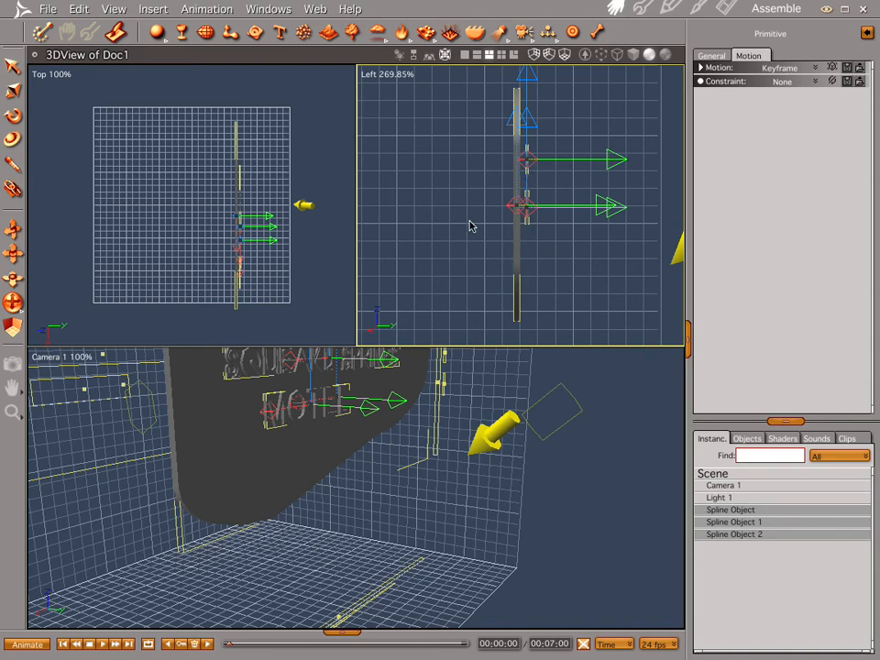
mouse_move(355, 398)
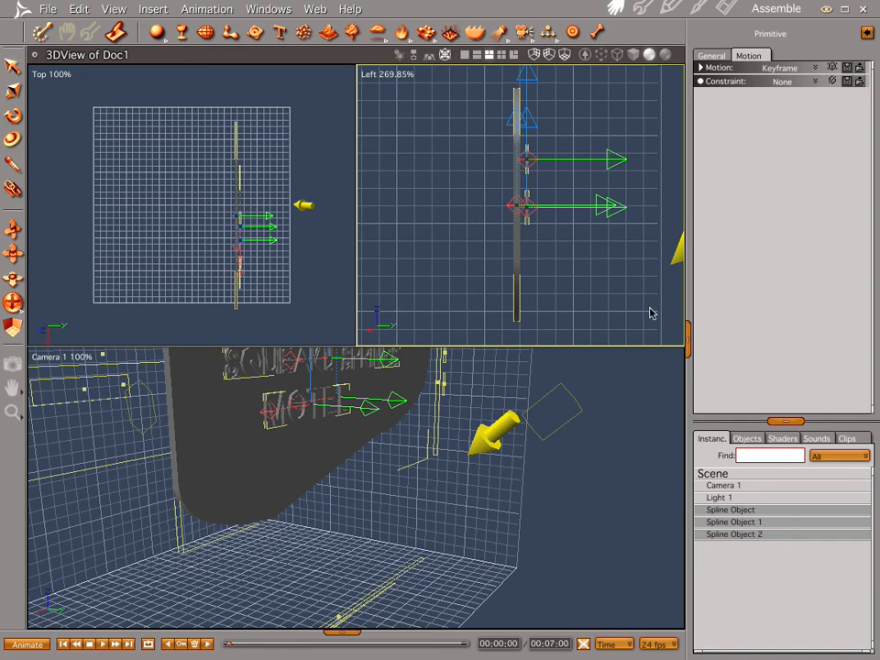
mouse_move(733, 512)
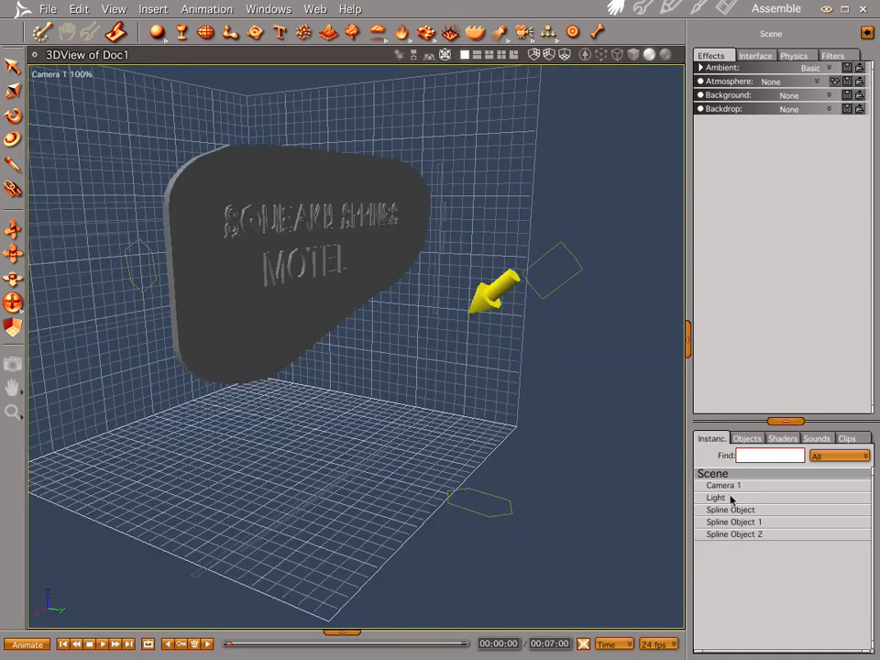
Name the sign panel object 'Sign' in its General settings.
left_click(730, 510)
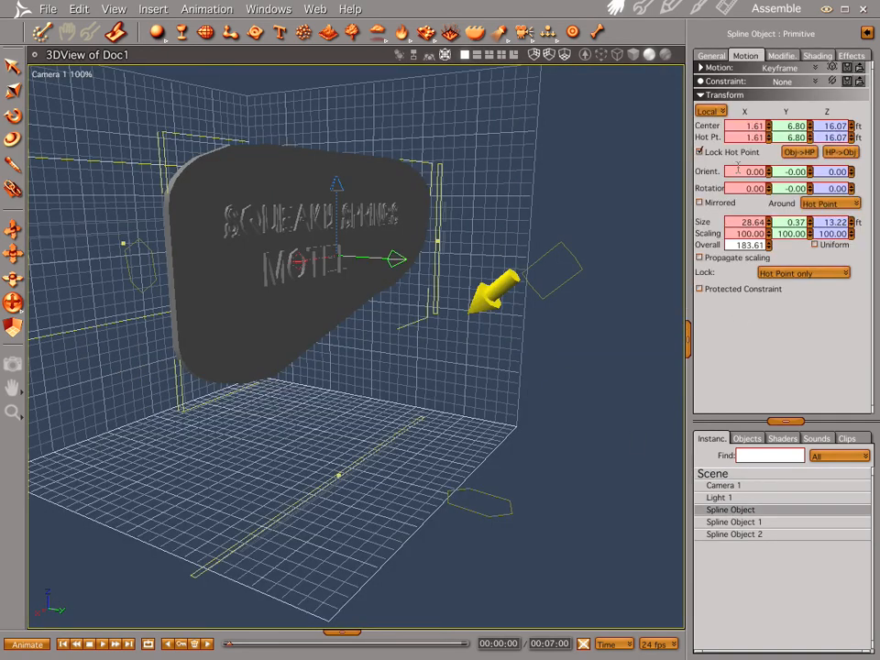
left_click(711, 55)
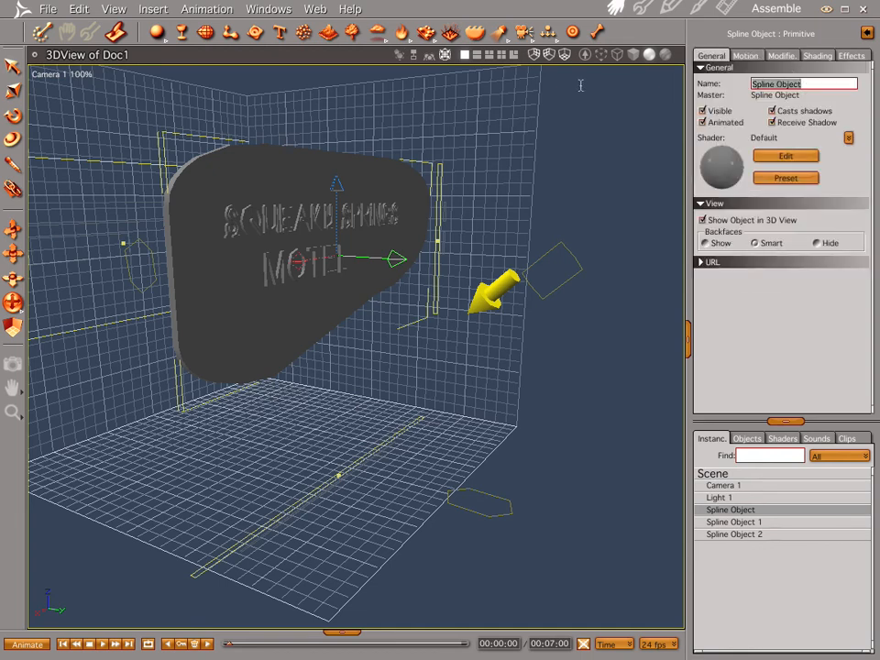
mouse_move(590, 146)
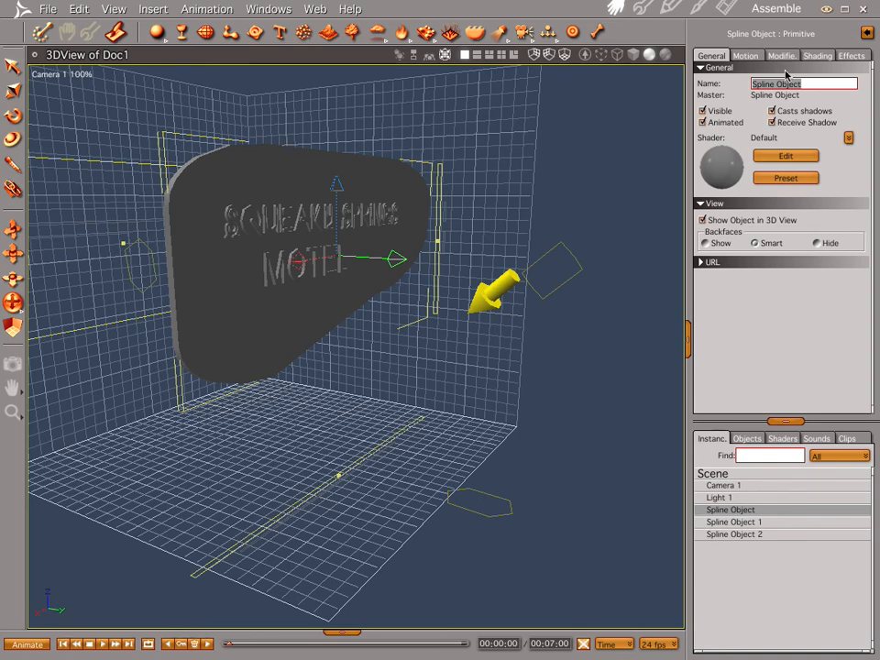
type("Sign")
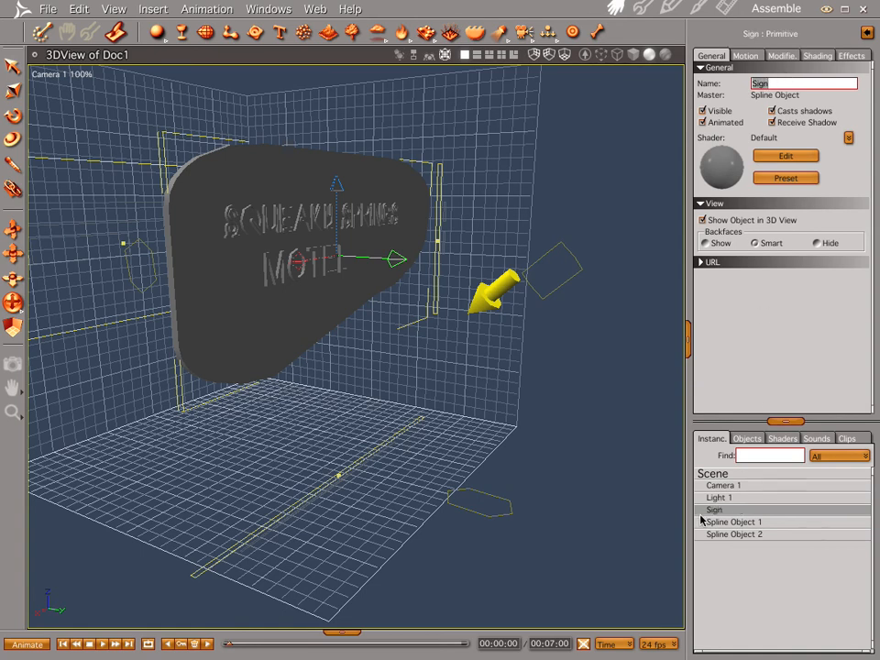
Rename the first text object 'Squeaky' and the second 'Motel'.
left_click(733, 520)
type("S")
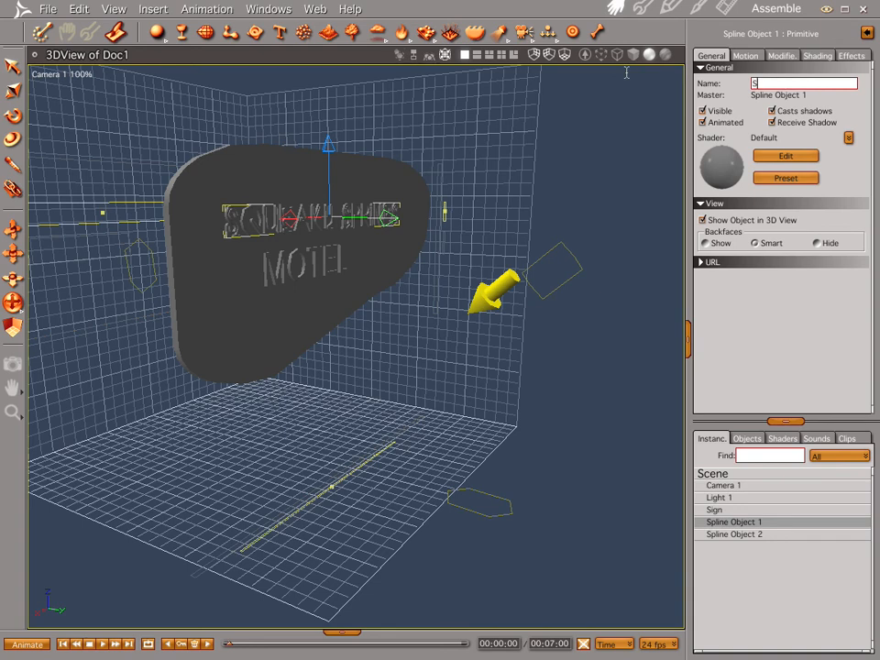
type("queaky")
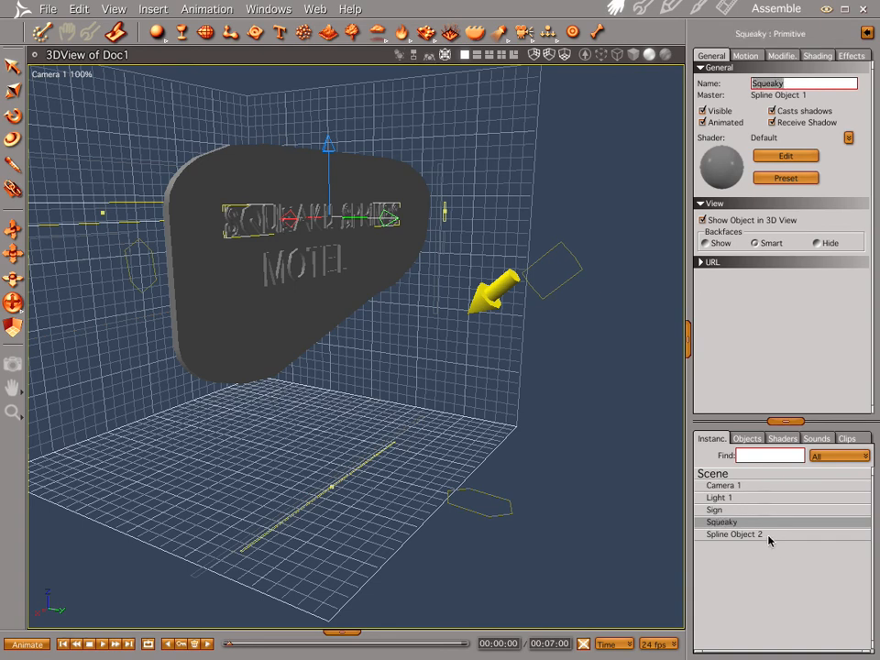
left_click(733, 534)
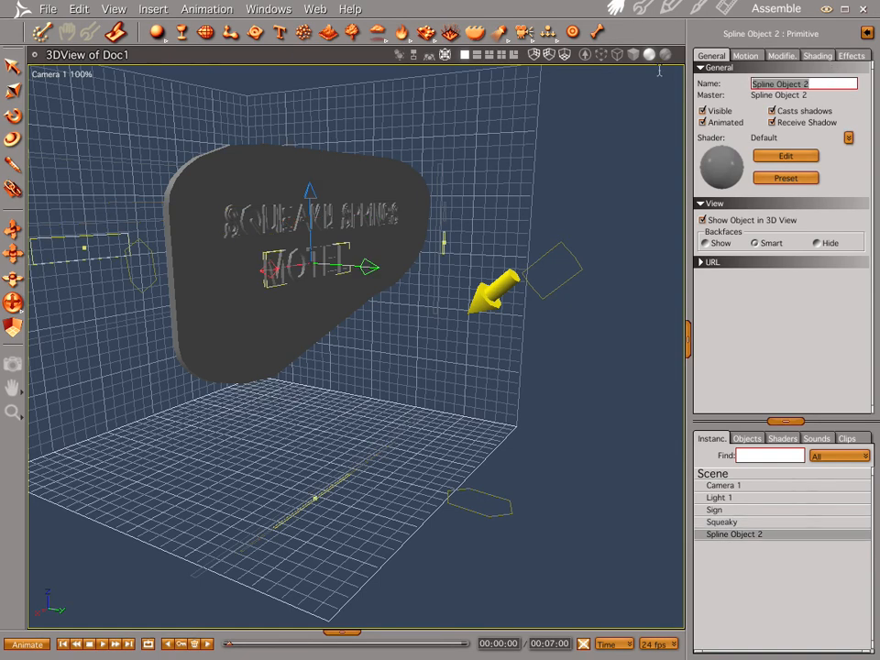
type("Motel")
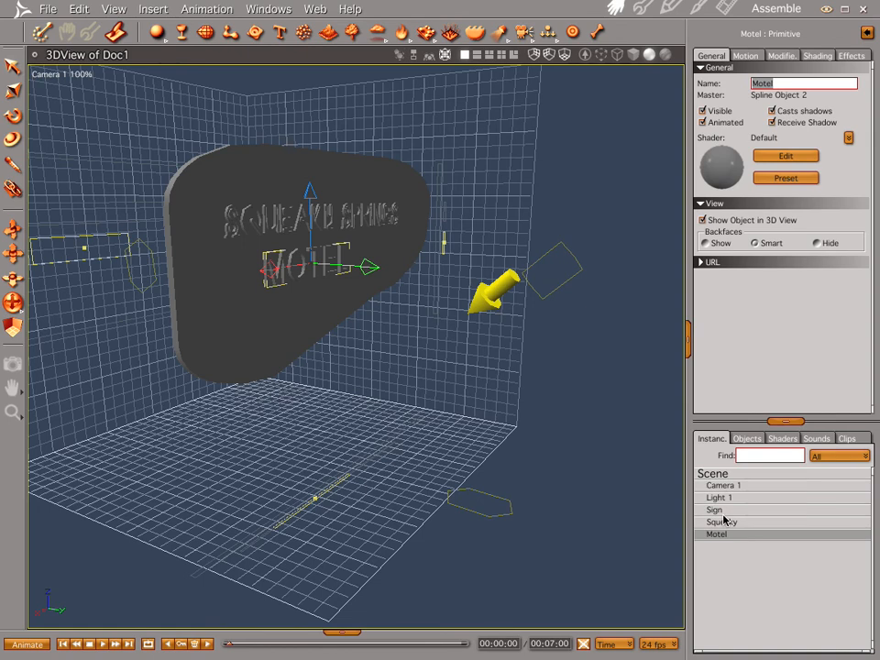
mouse_move(337, 316)
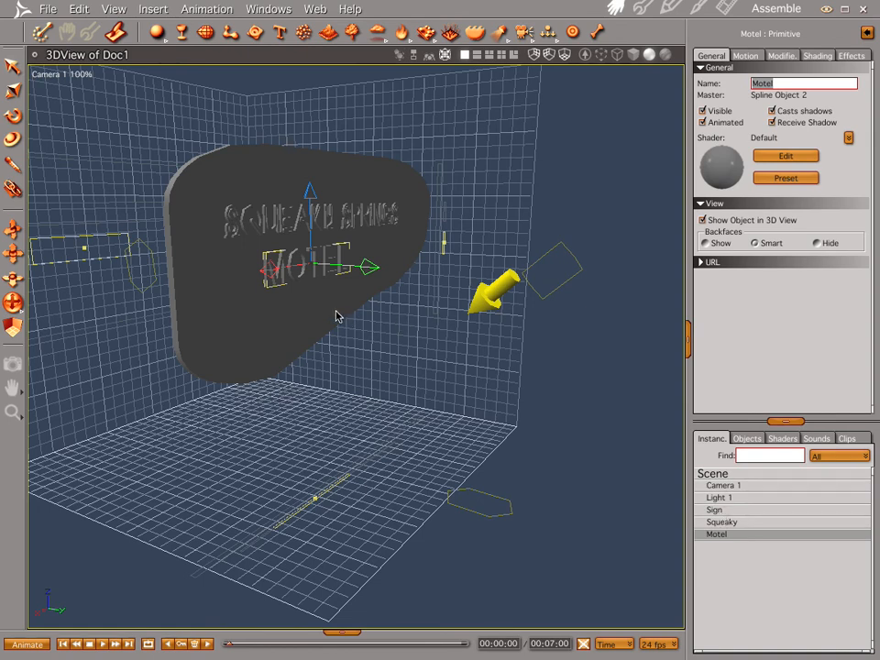
left_click(715, 510)
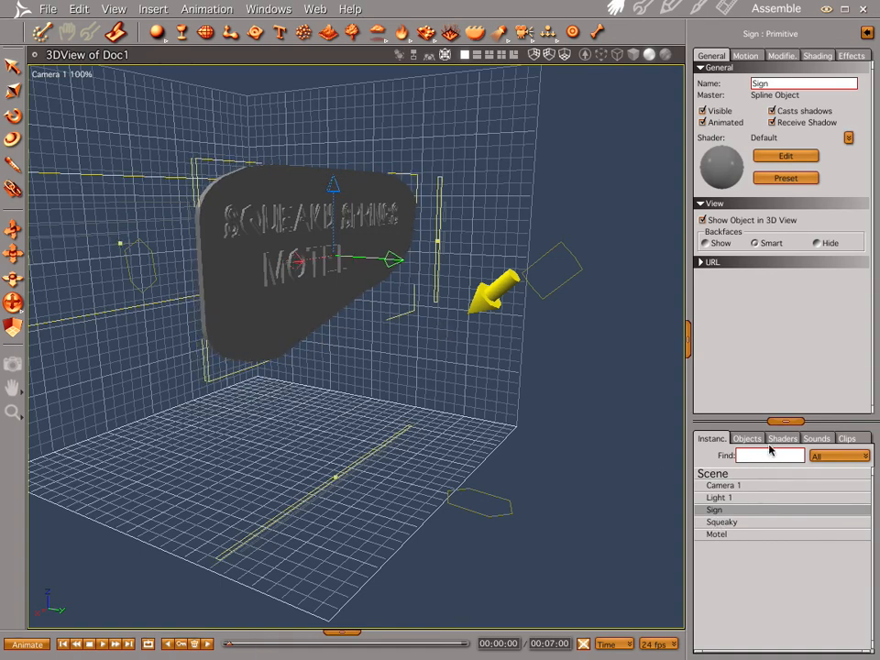
Edit the shared Default shader and set its colour channel to red.
left_click(781, 438)
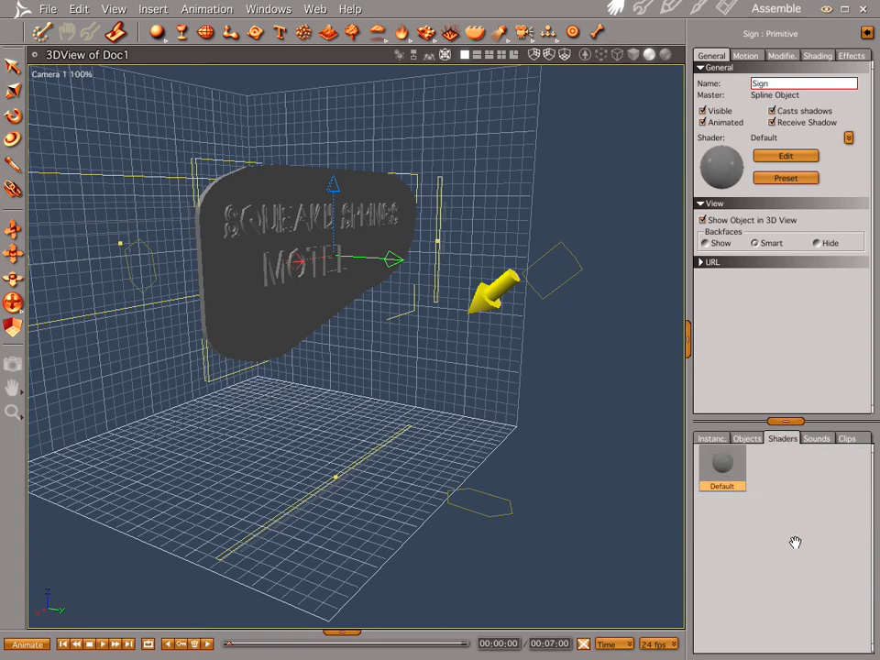
left_click(785, 154)
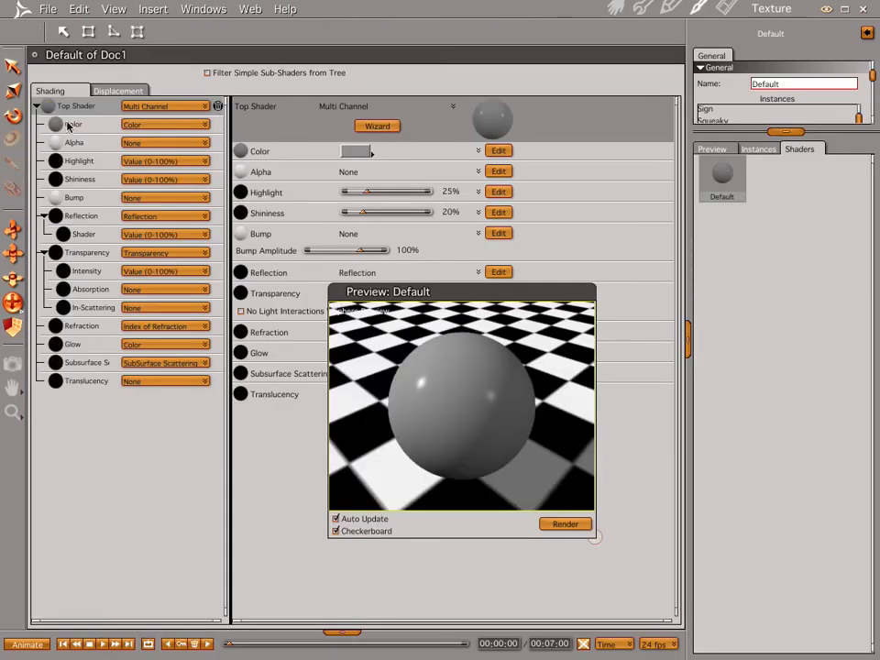
left_click(355, 150)
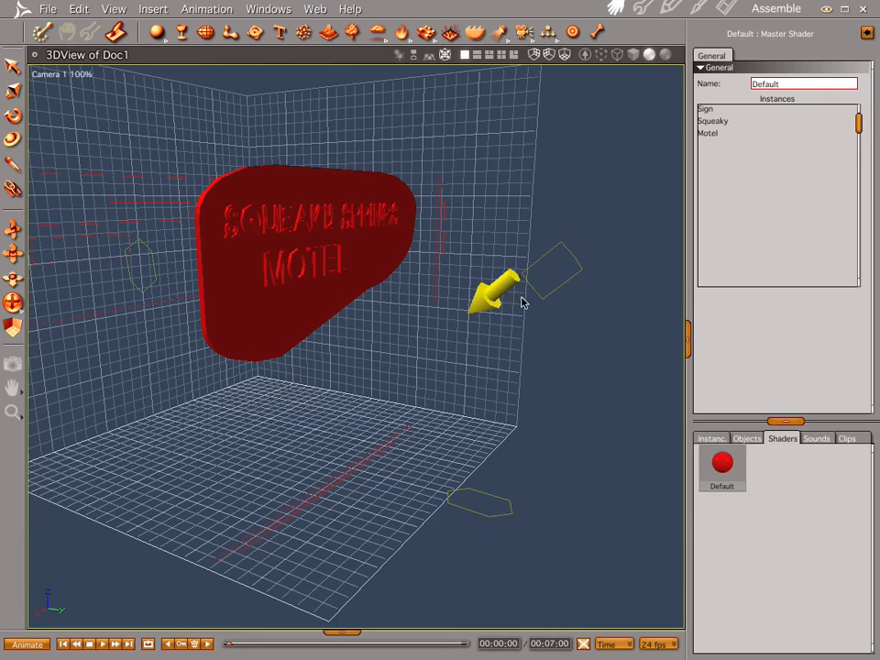
mouse_move(789, 498)
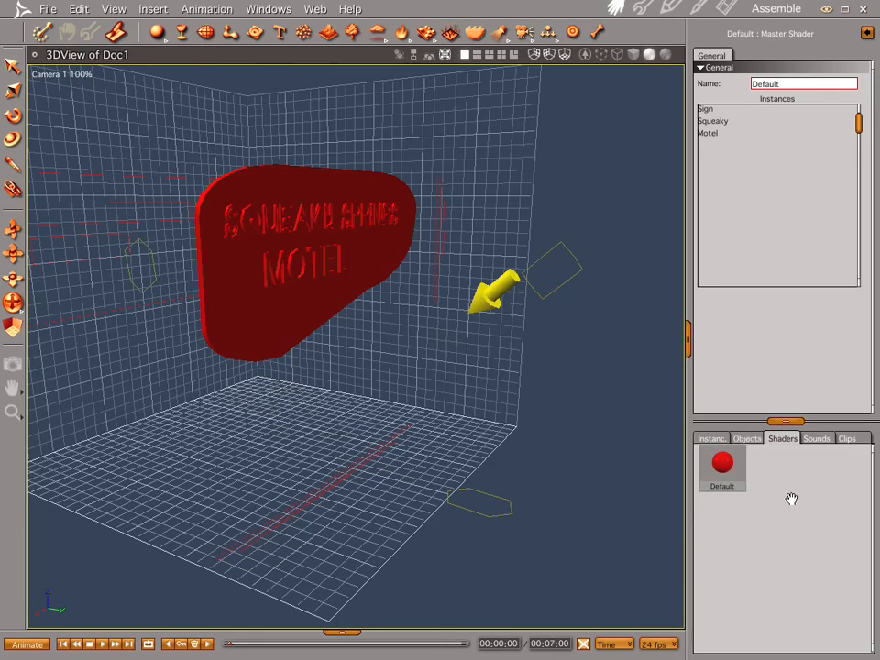
Create a new master shader coloured blue for the Sign panel.
right_click(722, 465)
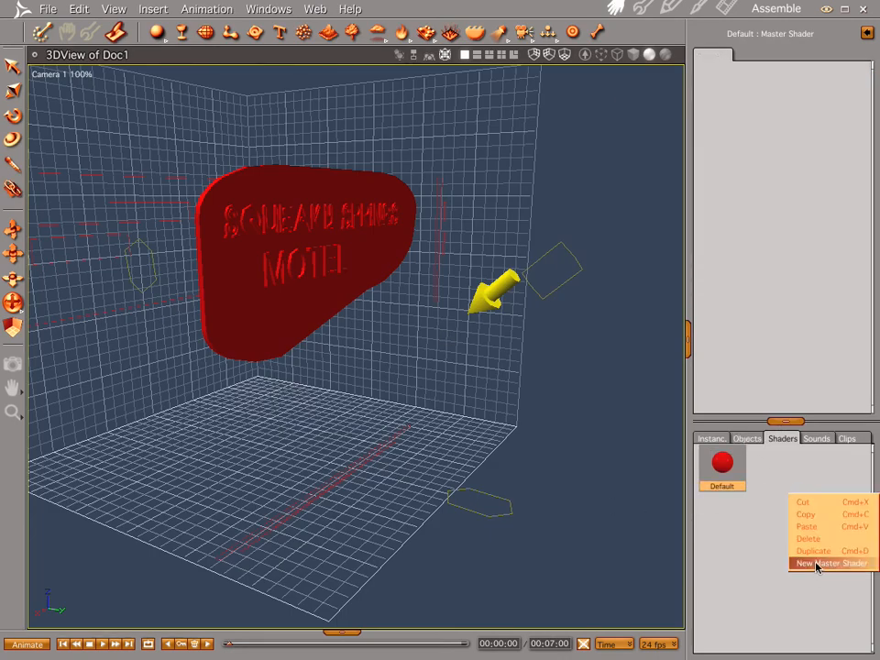
left_click(821, 563)
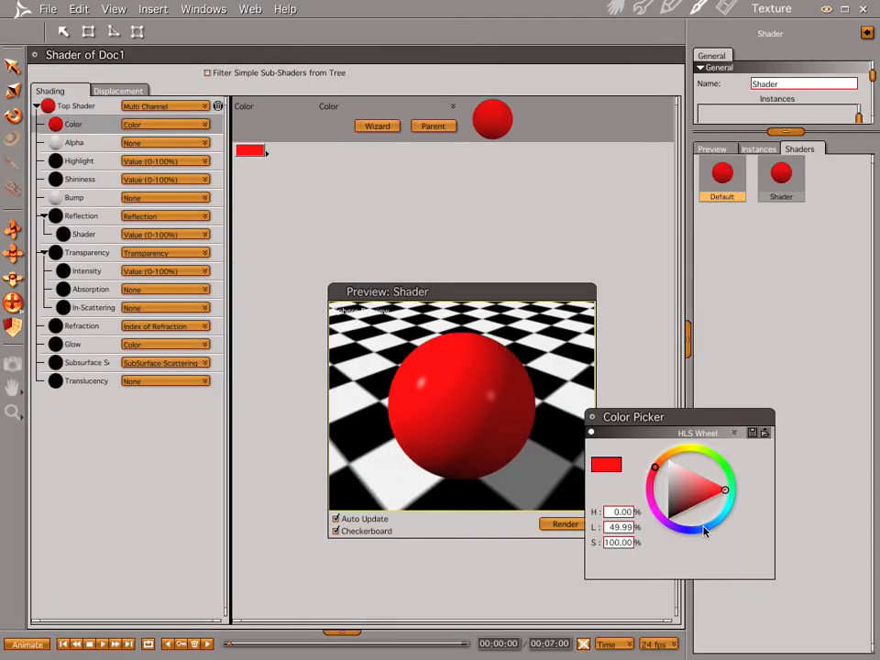
left_click(700, 491)
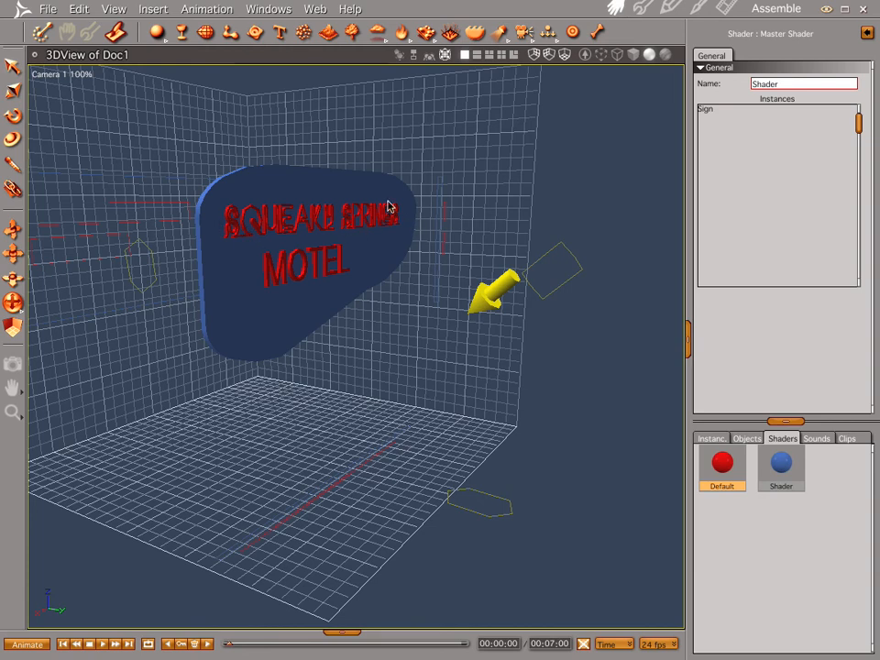
mouse_move(289, 300)
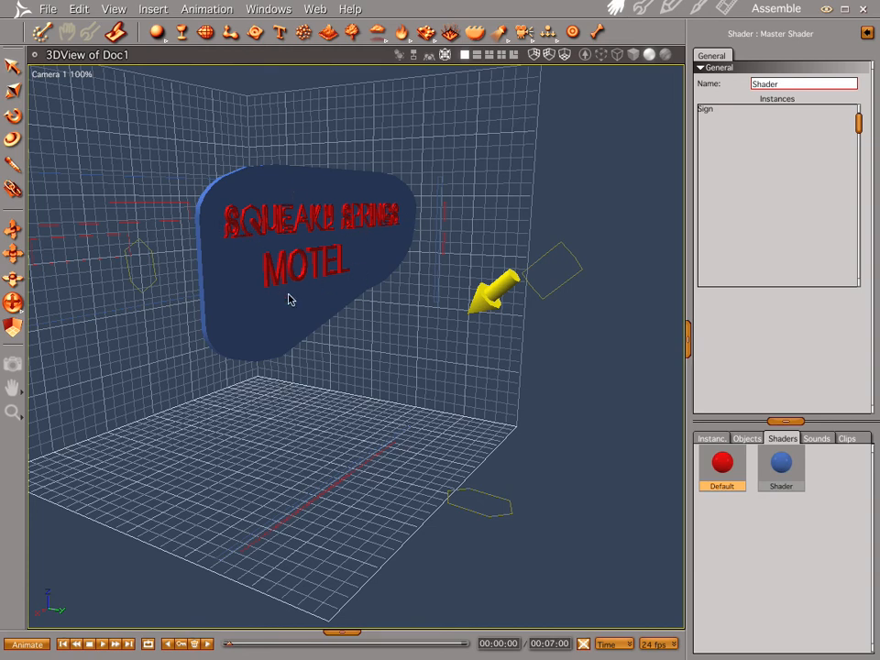
mouse_move(341, 282)
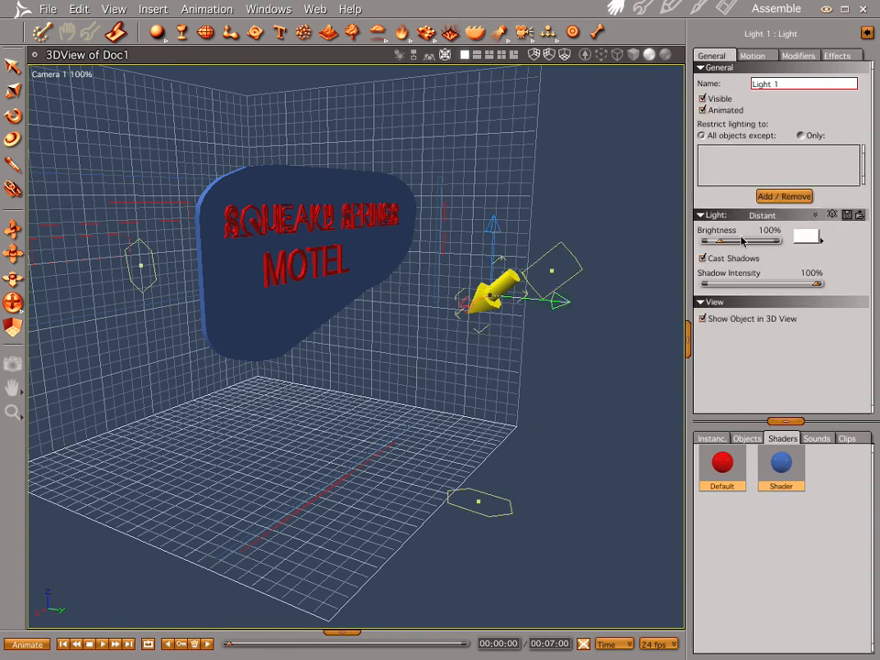
Insert an Anything Glows light and shorten its range to 5.00 ft.
left_click(768, 231)
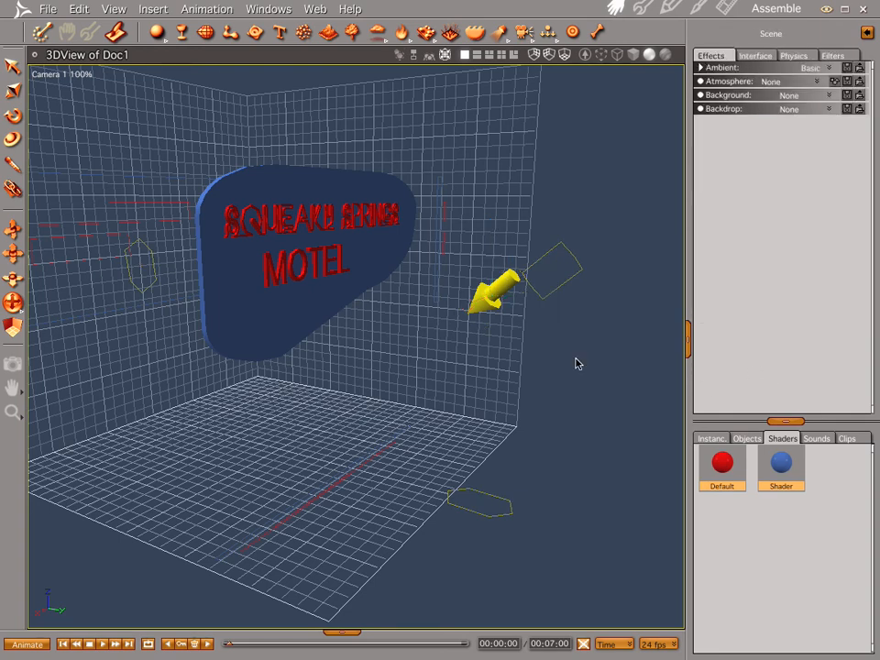
left_click(499, 55)
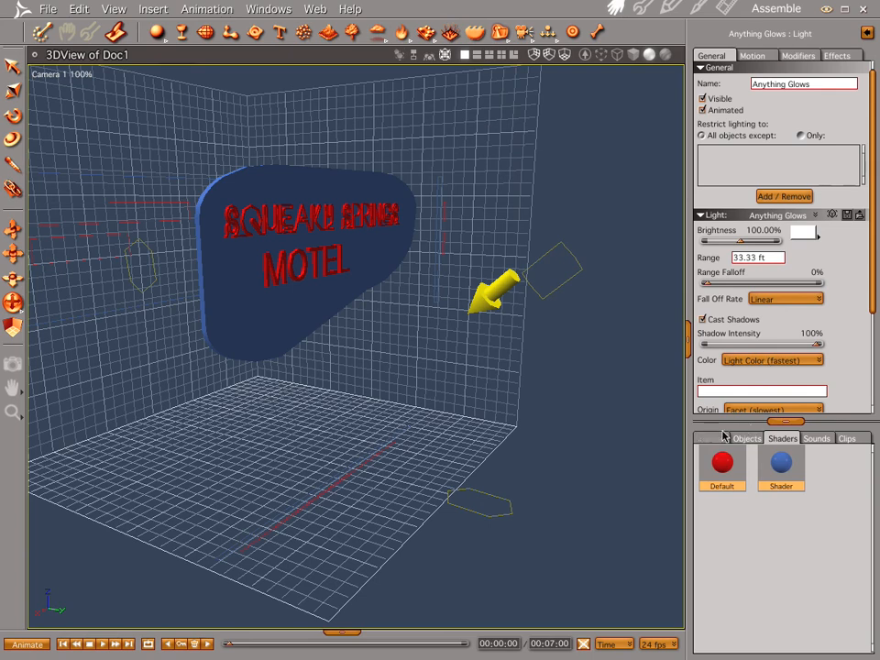
left_click(748, 438)
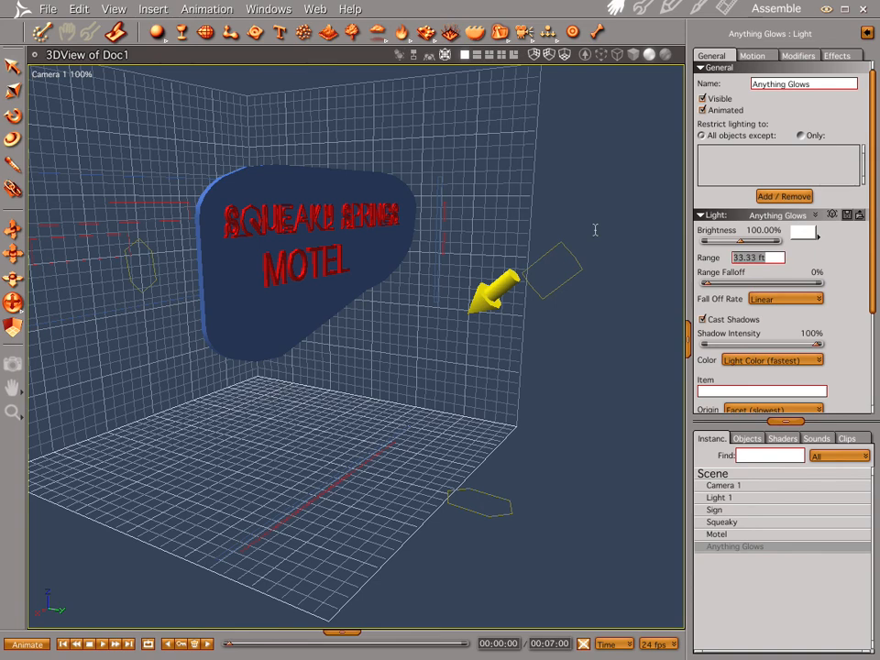
type("5.00 ft")
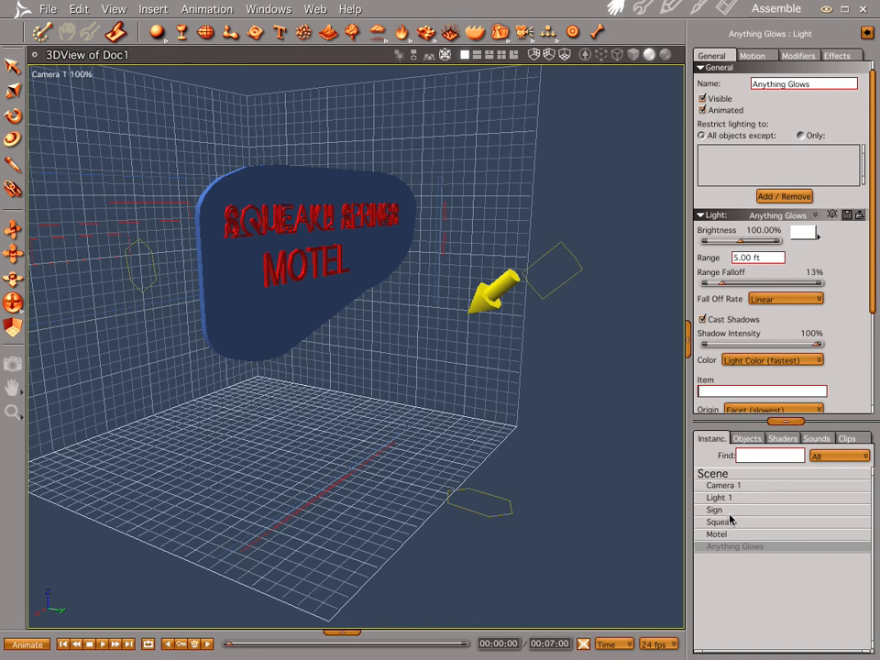
Enter Squeaky as the glow light's glowing item.
type("Squeaky")
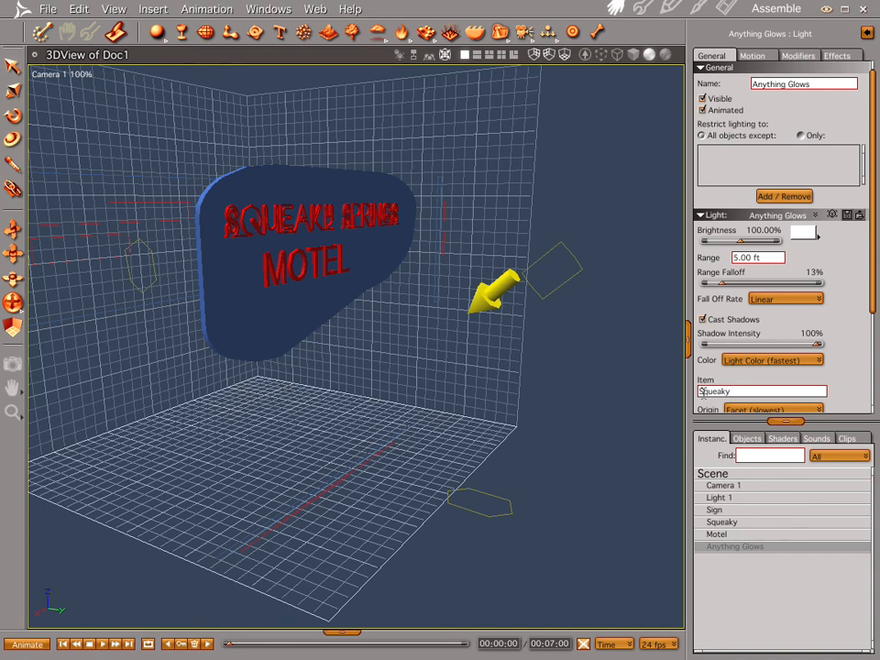
left_click(760, 392)
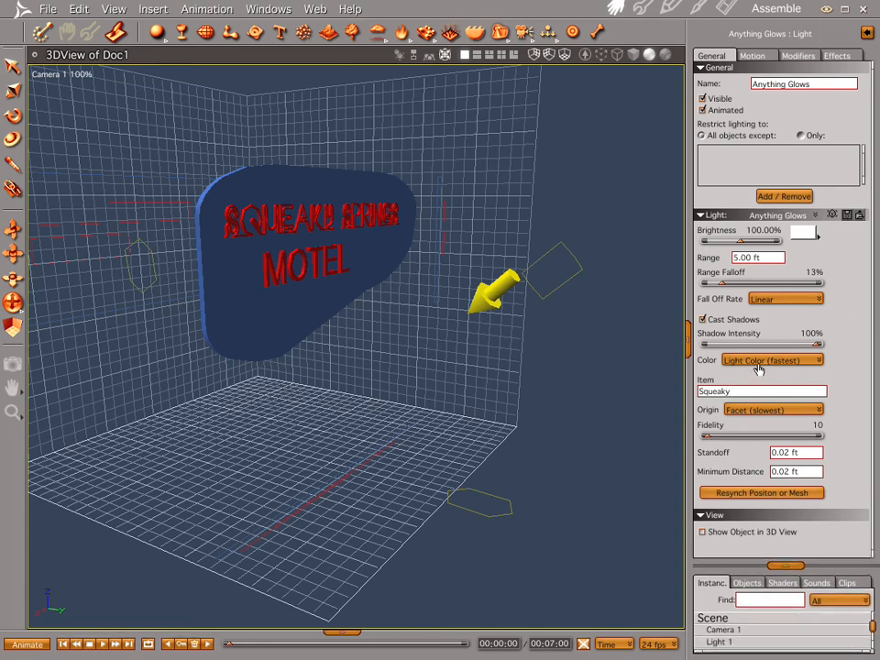
Set the Squeaky glow light's colour to a strong red in the HLS picker.
left_click(802, 235)
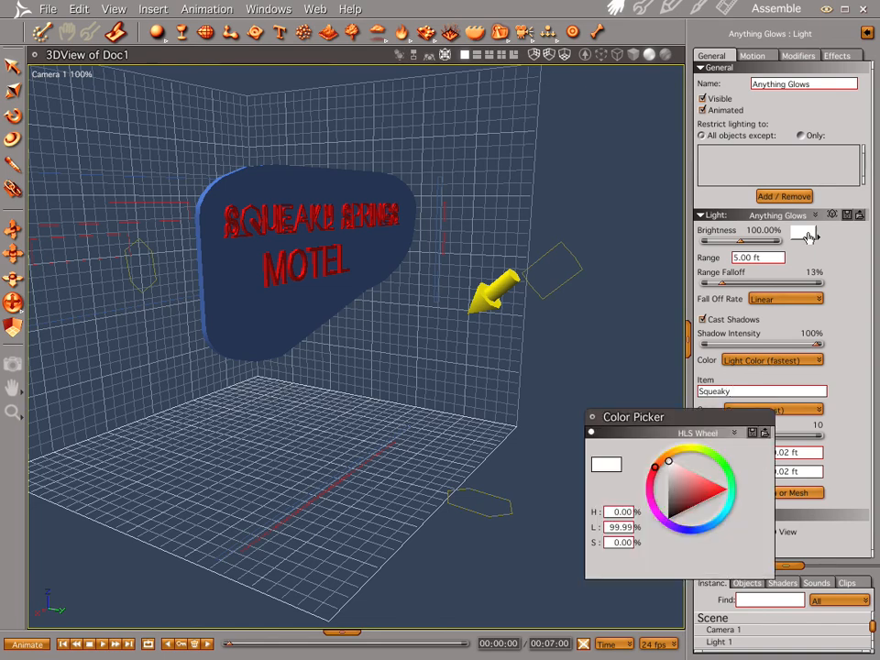
left_click(698, 532)
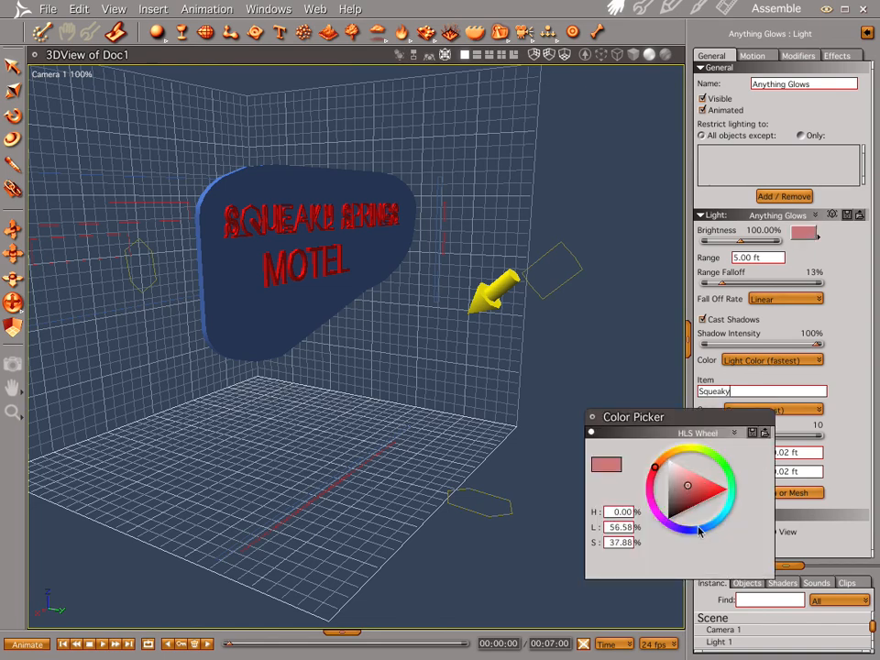
left_click(711, 496)
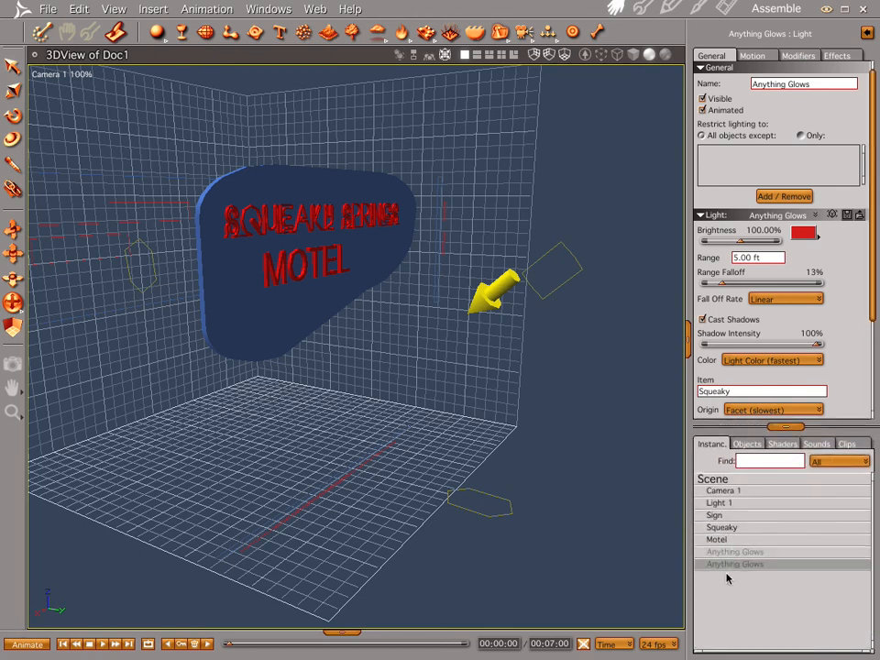
Set the second glow light's item to the Motel text.
left_click(761, 393)
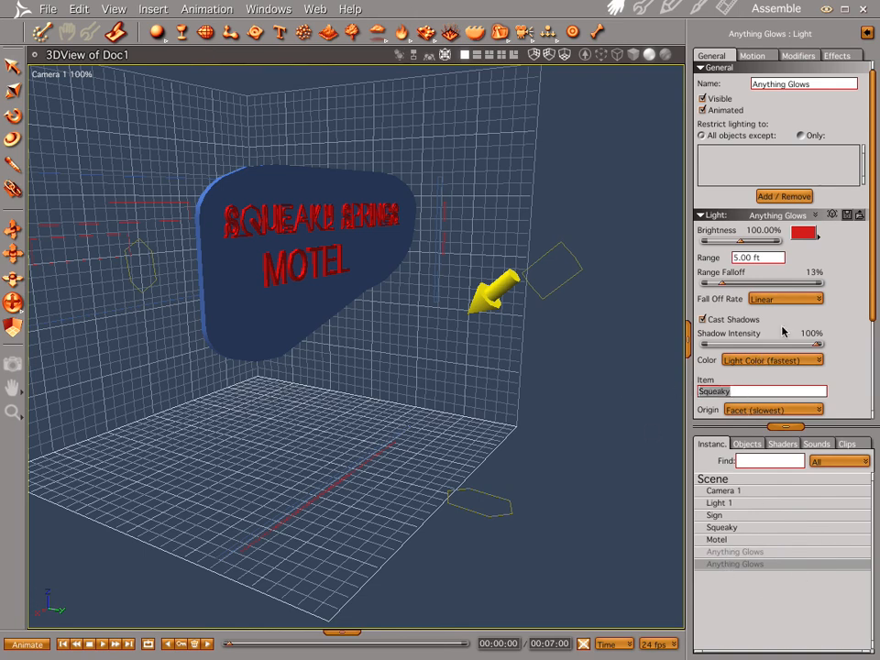
type("Motel")
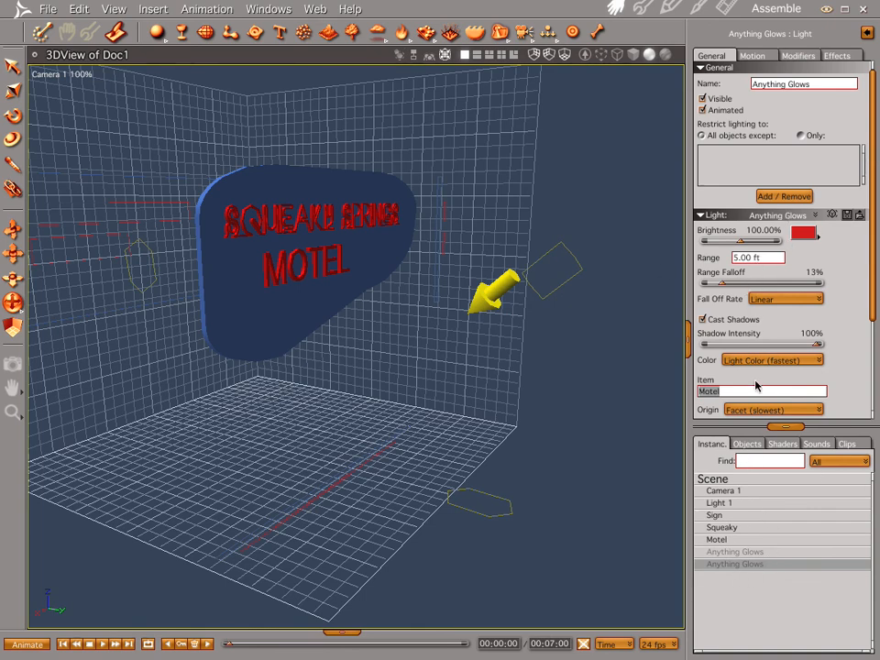
mouse_move(722, 583)
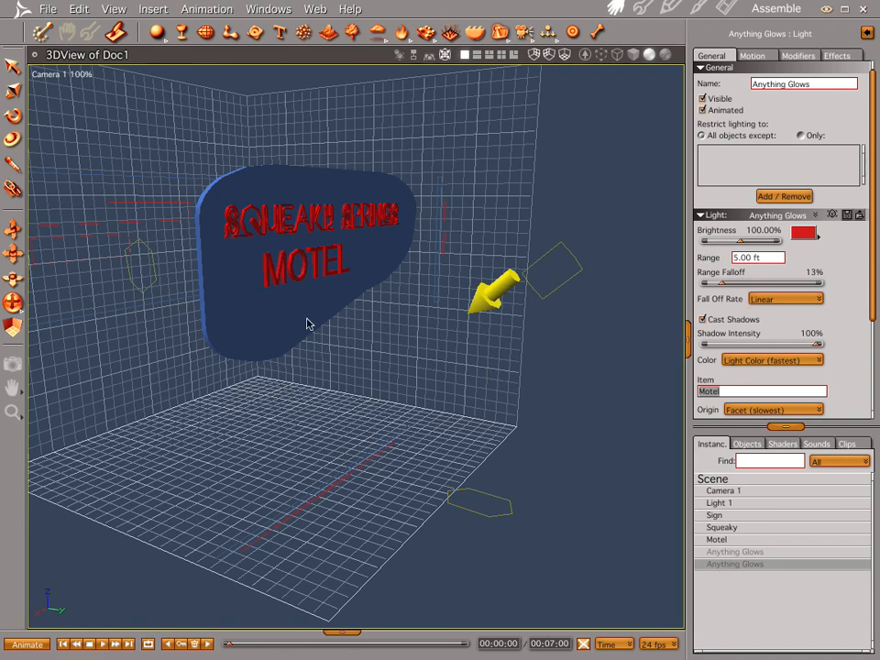
mouse_move(786, 249)
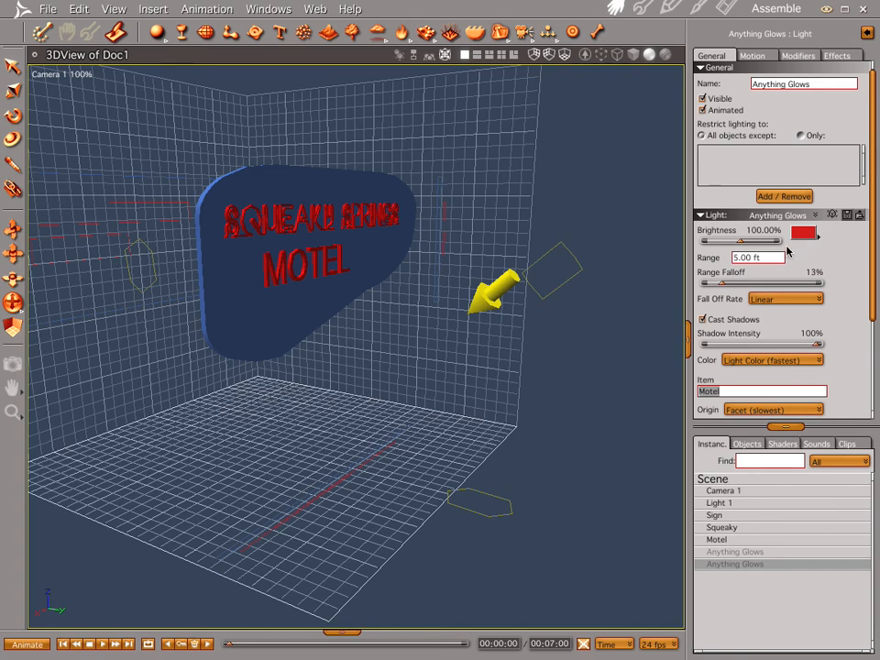
mouse_move(697, 275)
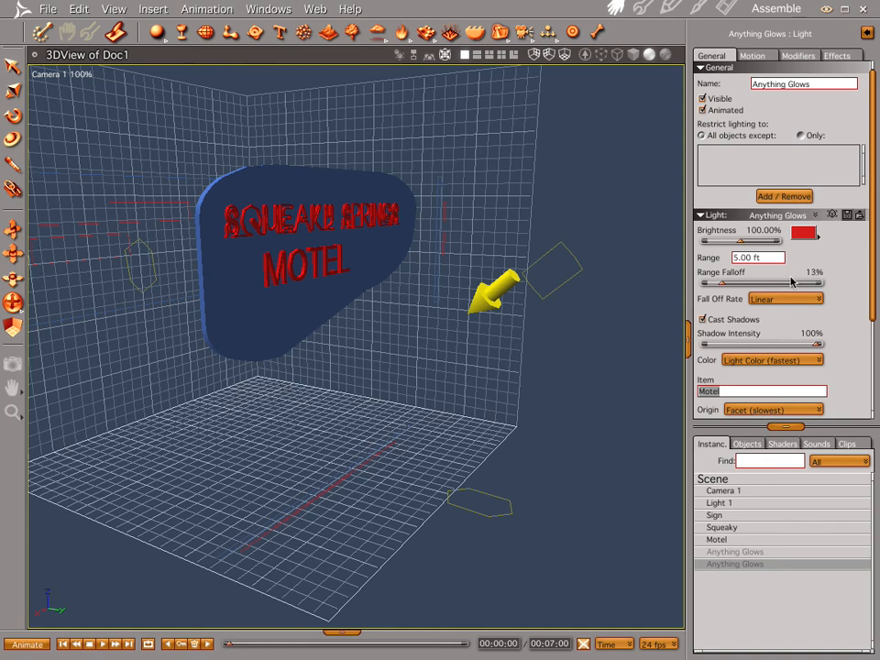
mouse_move(484, 362)
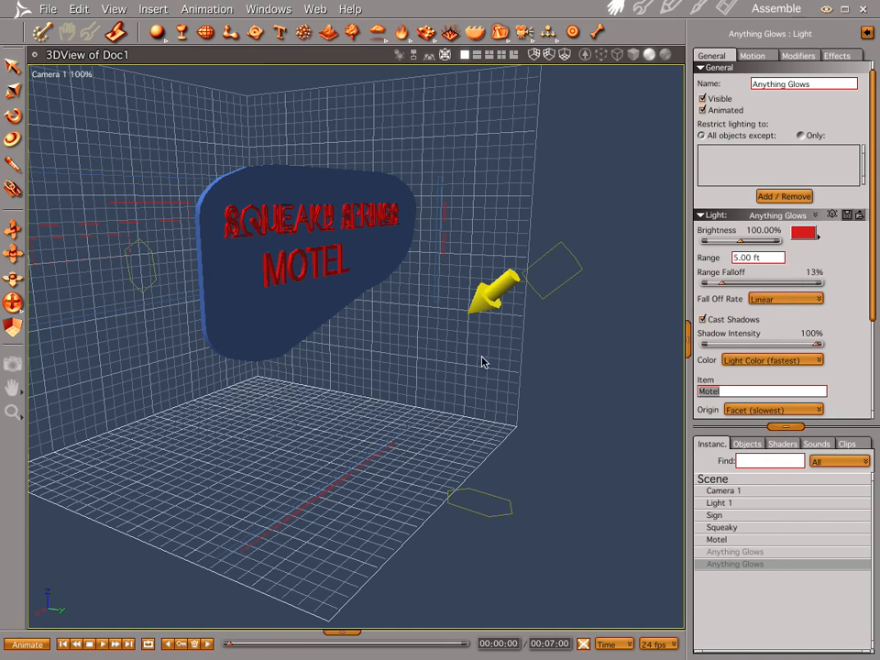
mouse_move(502, 448)
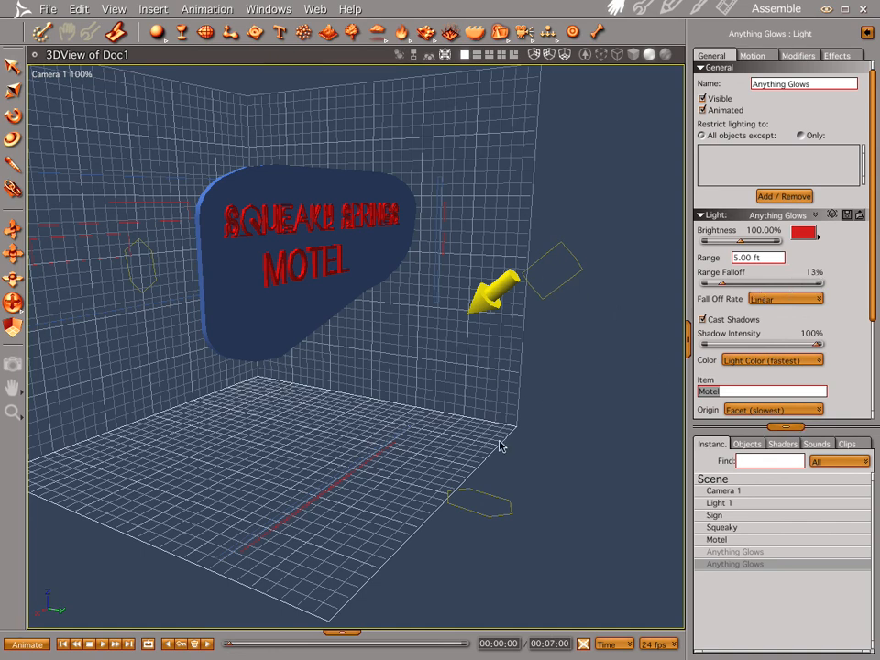
Select the Squeaky text object in the Instances list to show its settings.
left_click(715, 513)
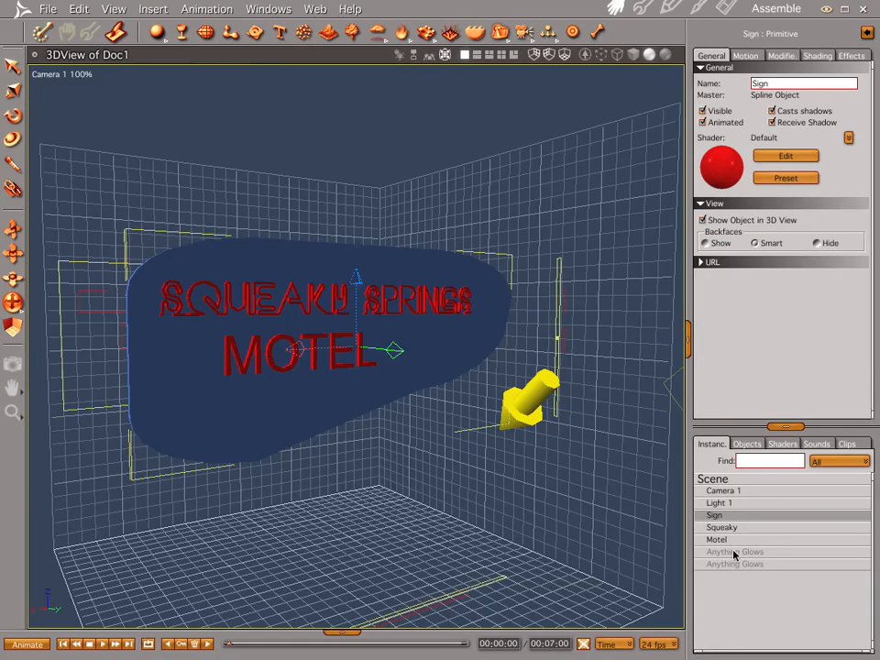
left_click(722, 528)
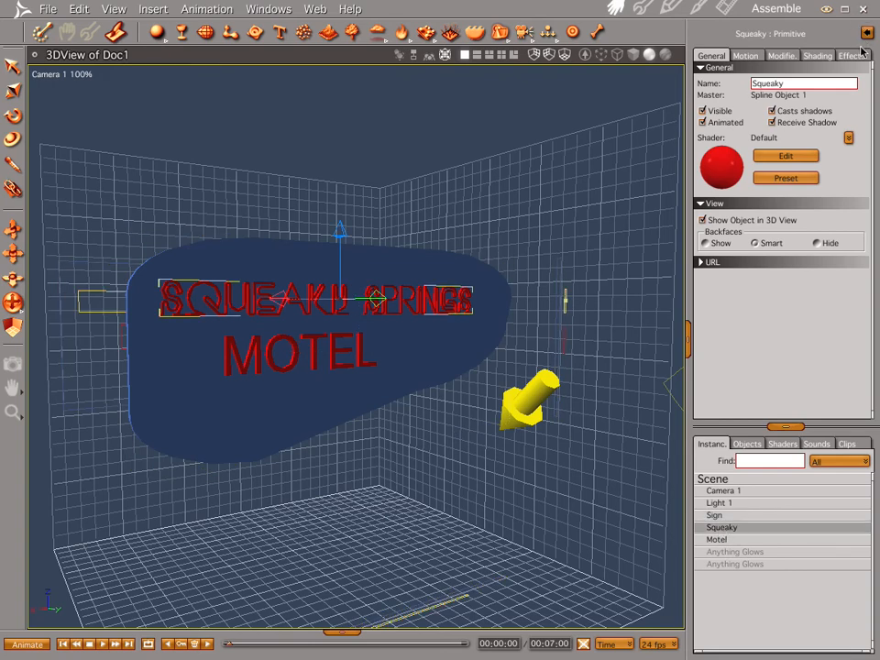
Enable an Aura effect on Squeaky with about 61% intensity and radius 49.
left_click(851, 55)
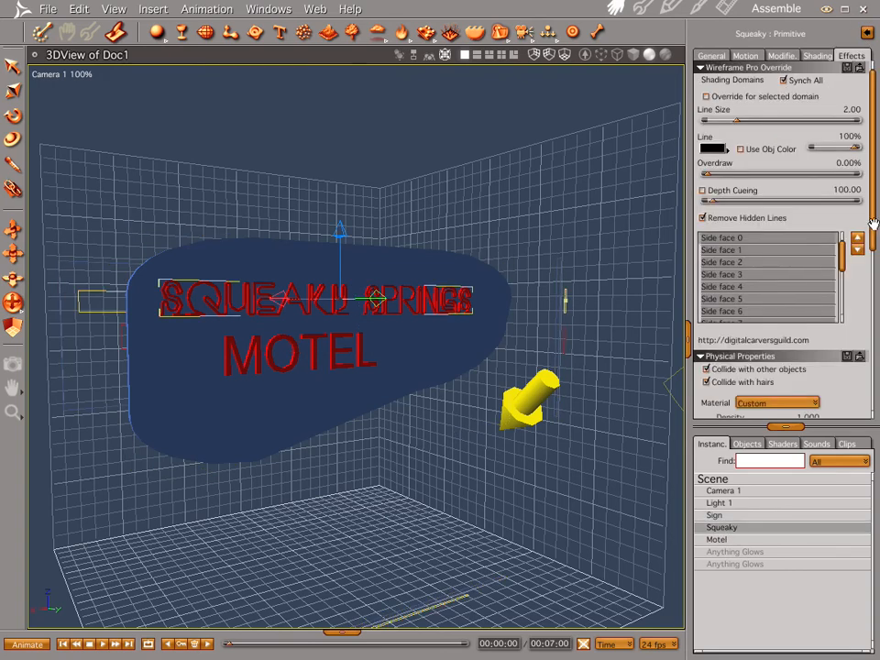
scroll("down", 3)
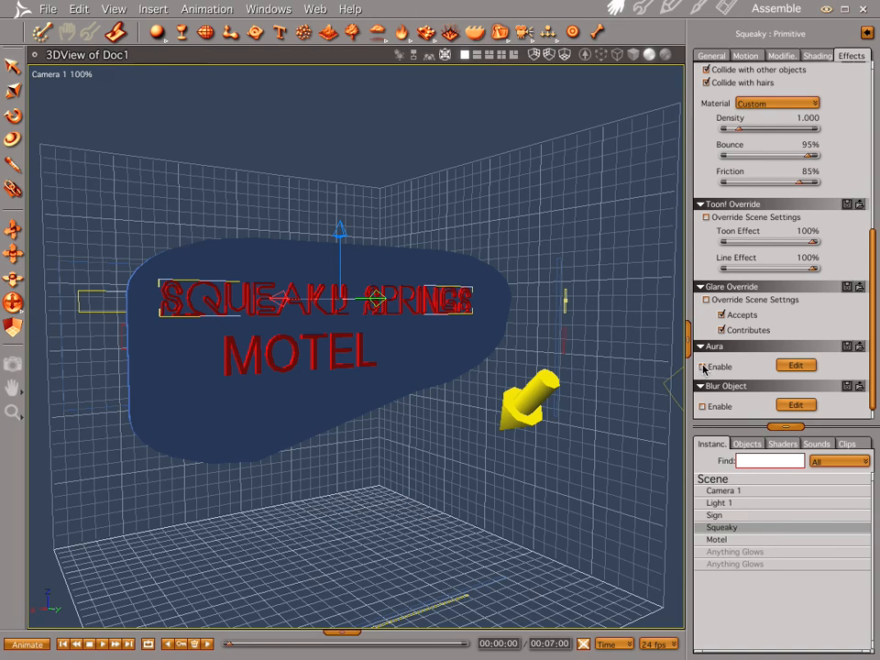
left_click(795, 365)
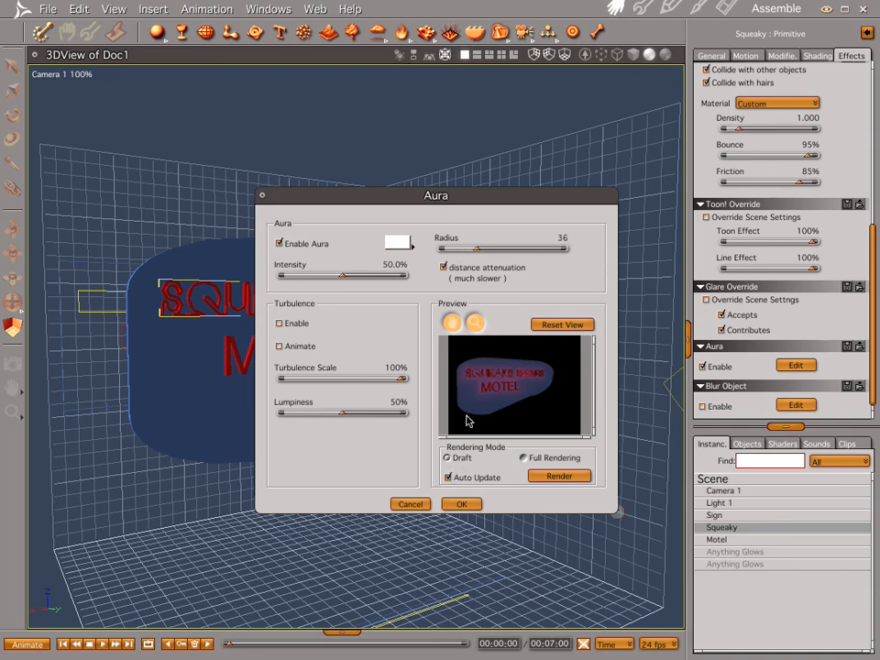
mouse_move(351, 282)
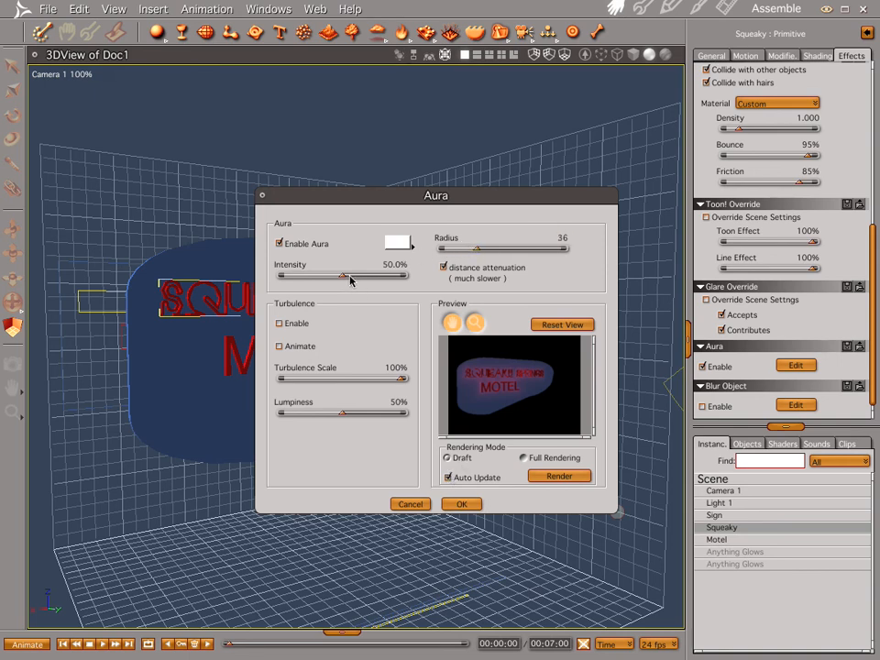
left_click_drag(348, 274, 359, 275)
type("49")
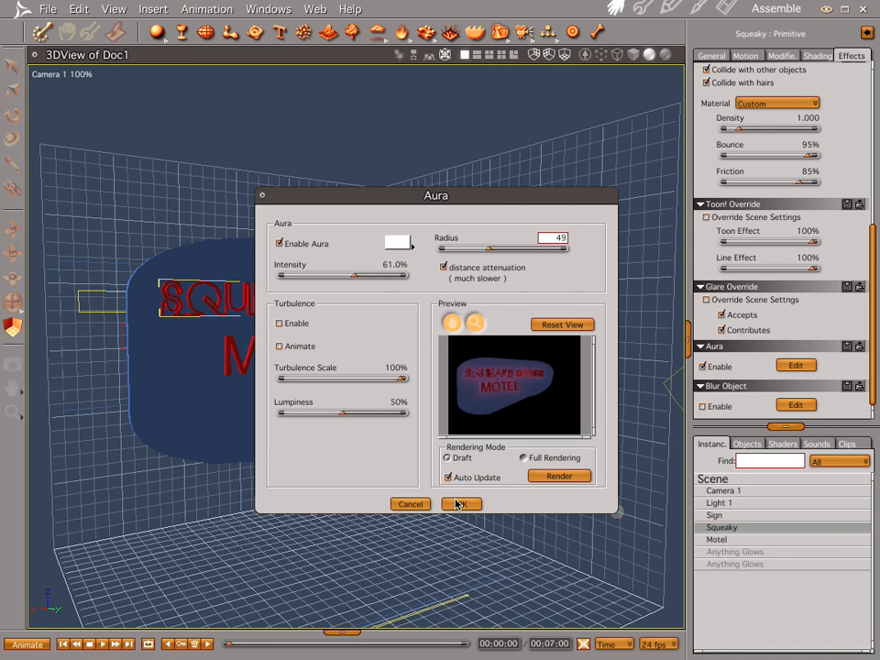
left_click(462, 504)
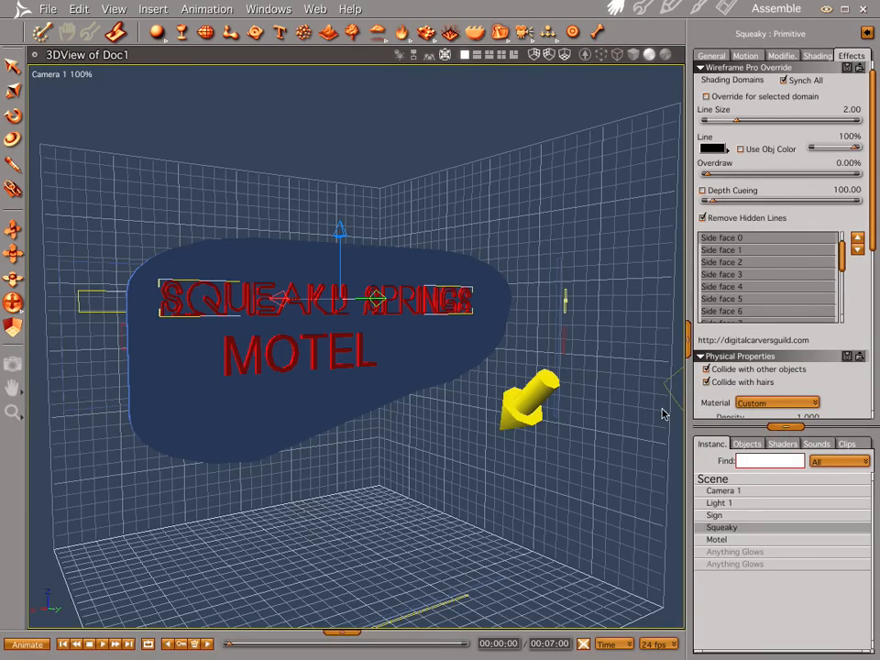
Start a test render of the sign showing the red glowing lettering.
left_click(781, 443)
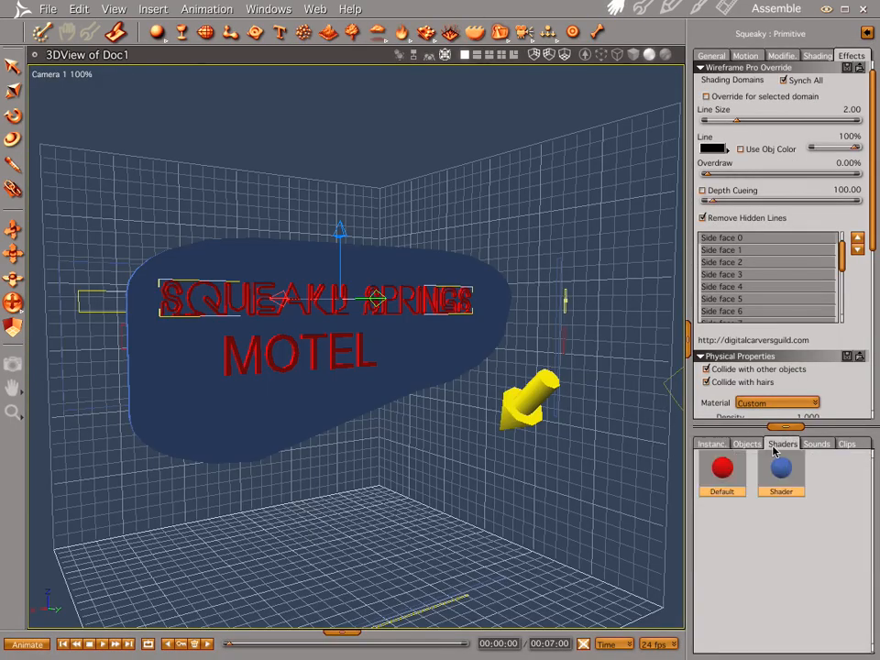
double_click(722, 468)
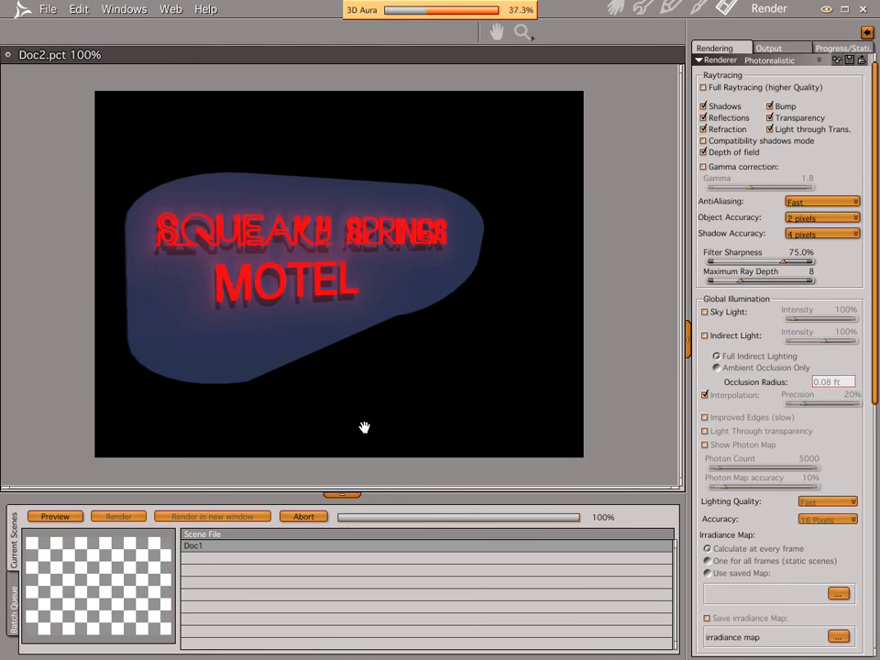
mouse_move(451, 380)
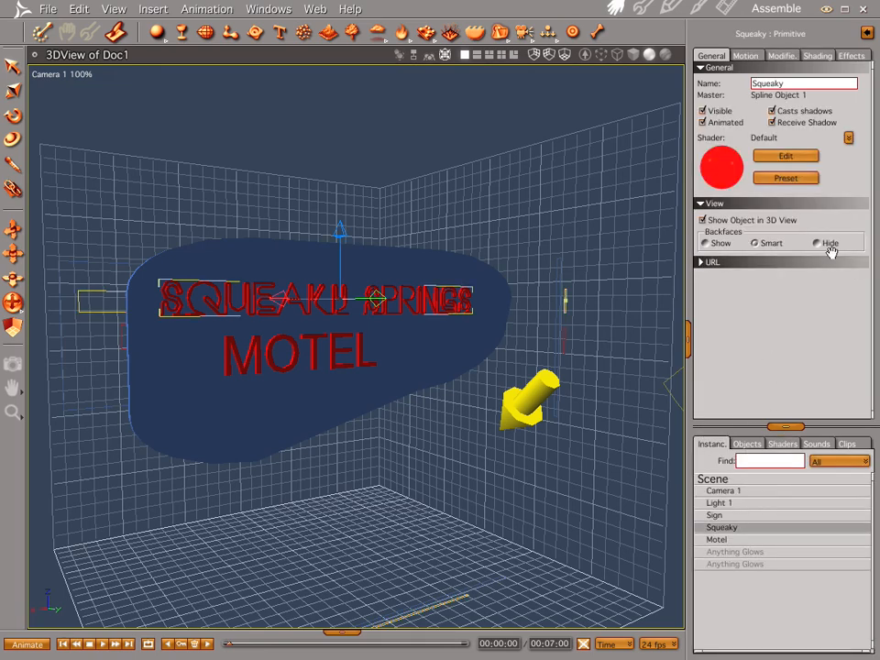
Reduce the Squeaky aura to 24% intensity and radius 19, then recheck it.
left_click(850, 55)
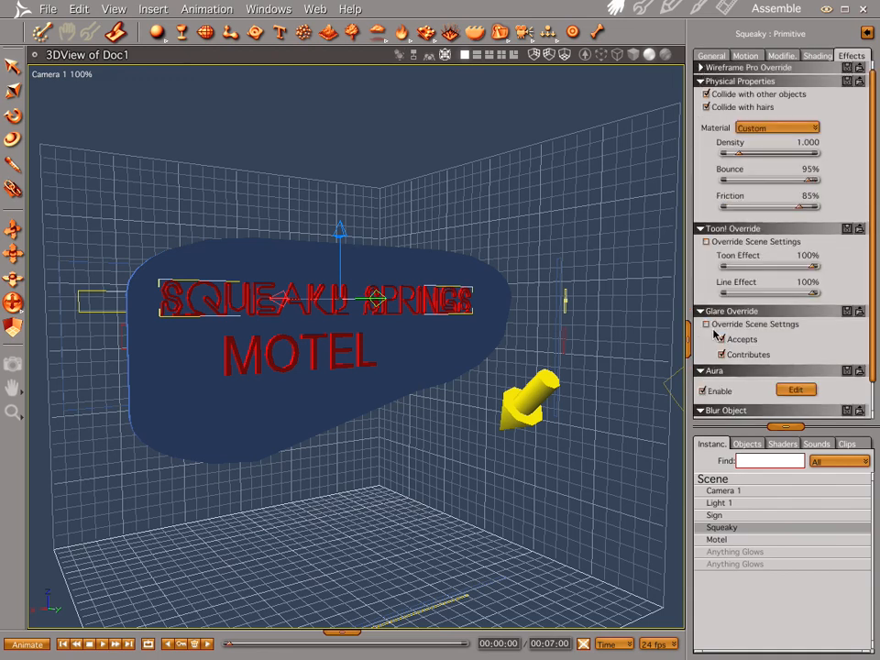
left_click(795, 388)
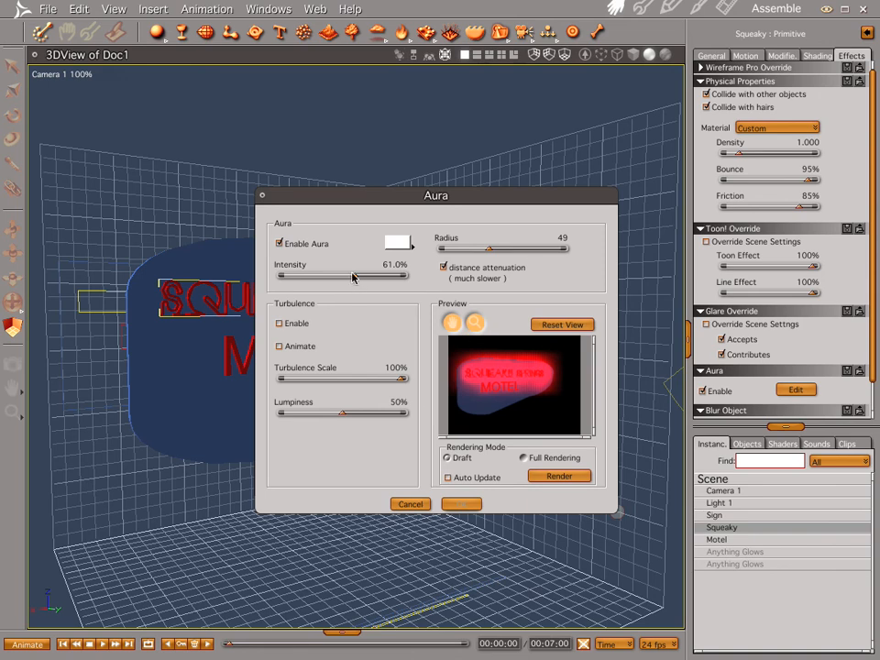
left_click_drag(367, 275, 308, 275)
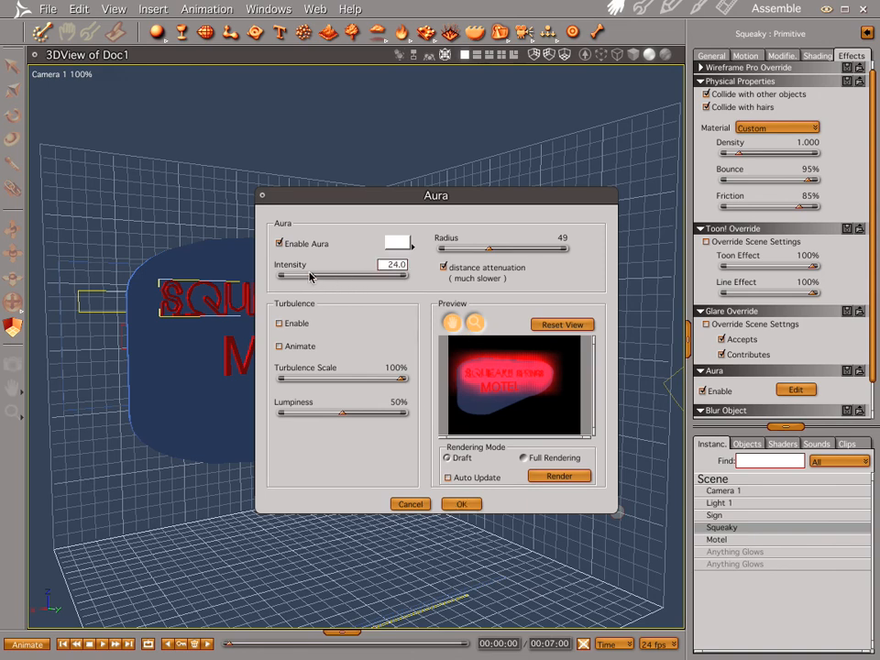
left_click(448, 476)
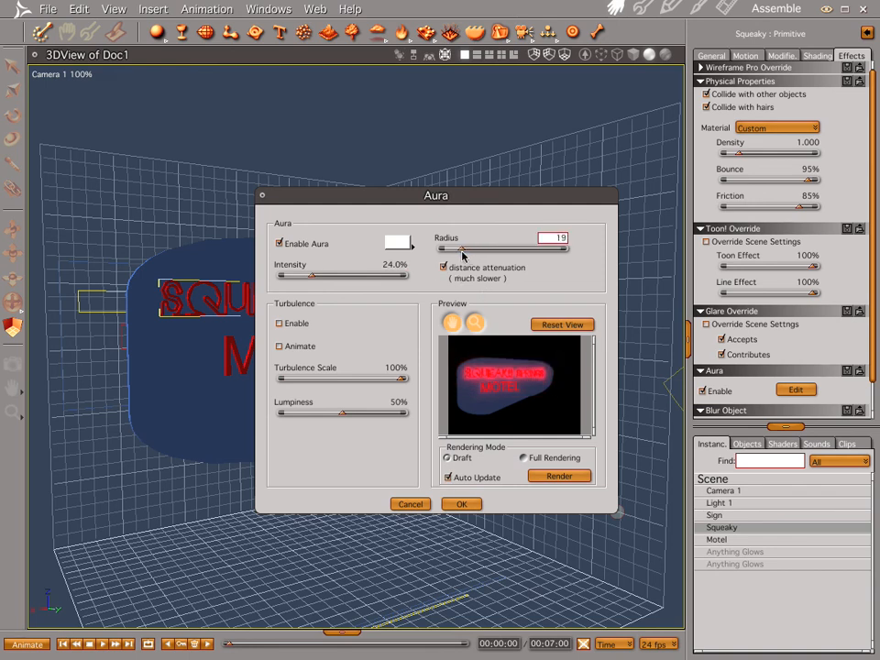
left_click(462, 502)
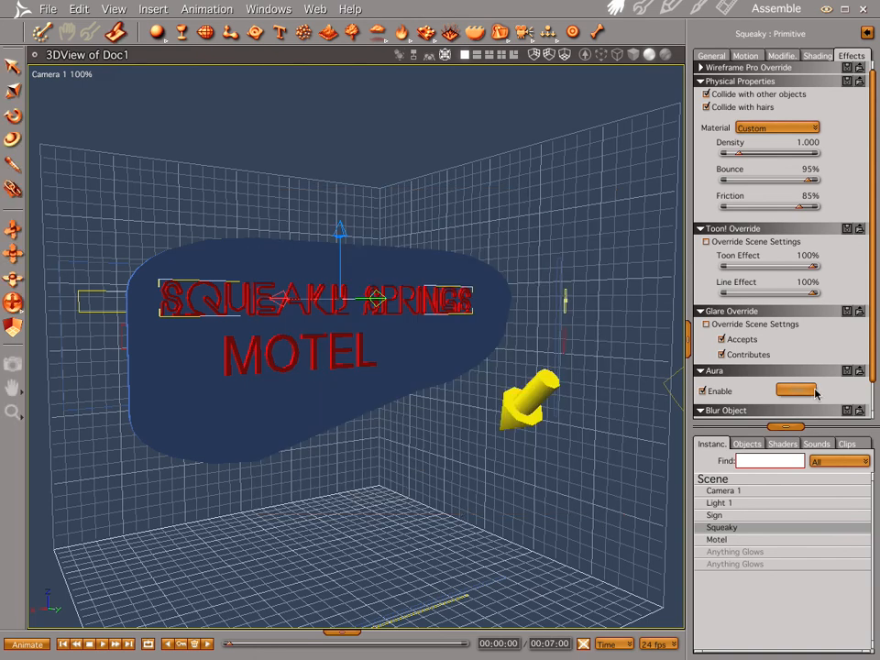
left_click(795, 391)
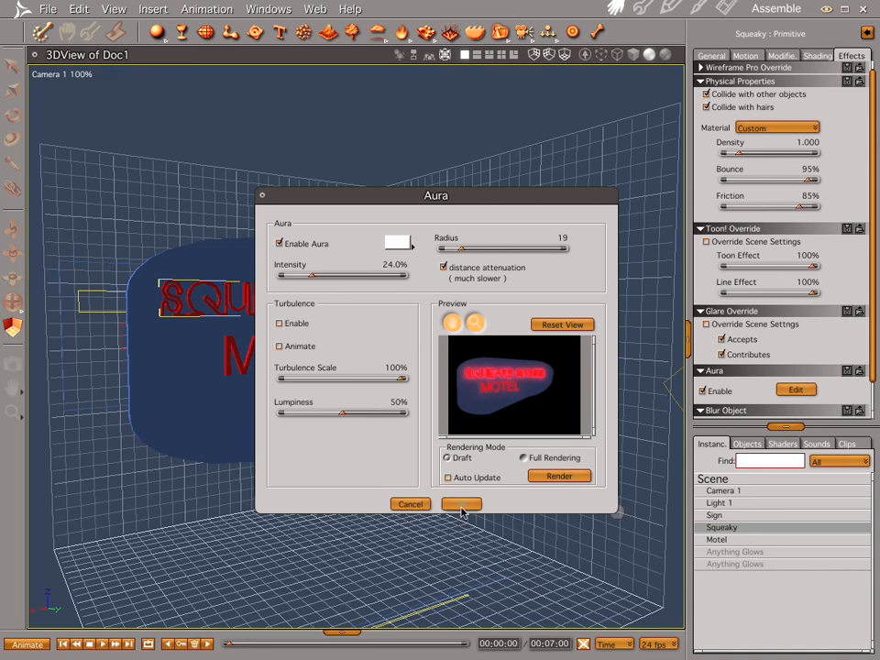
left_click(462, 504)
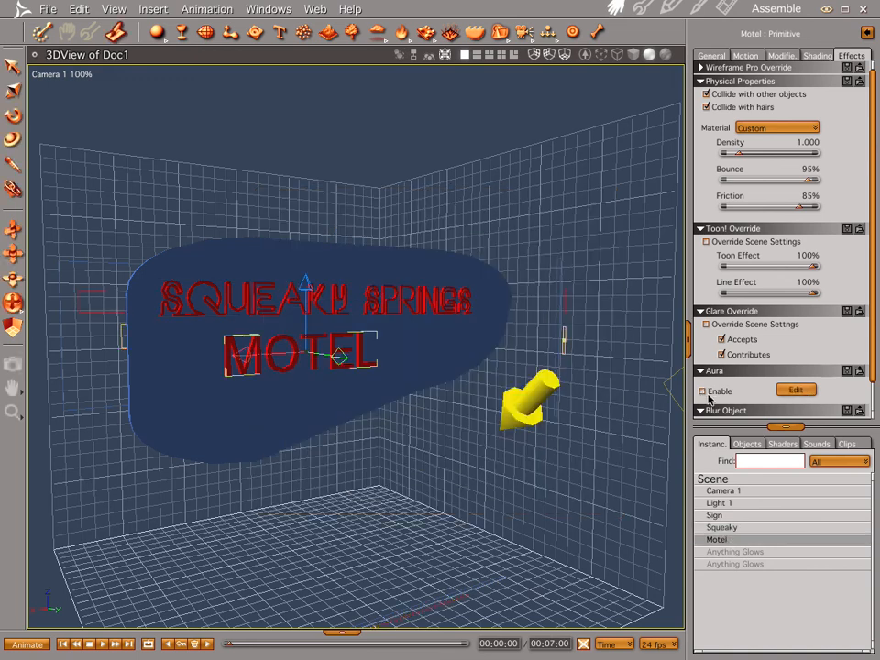
Enable the Aura effect on the MOTEL text at 24% intensity and accept, then select the Sign panel.
left_click(795, 389)
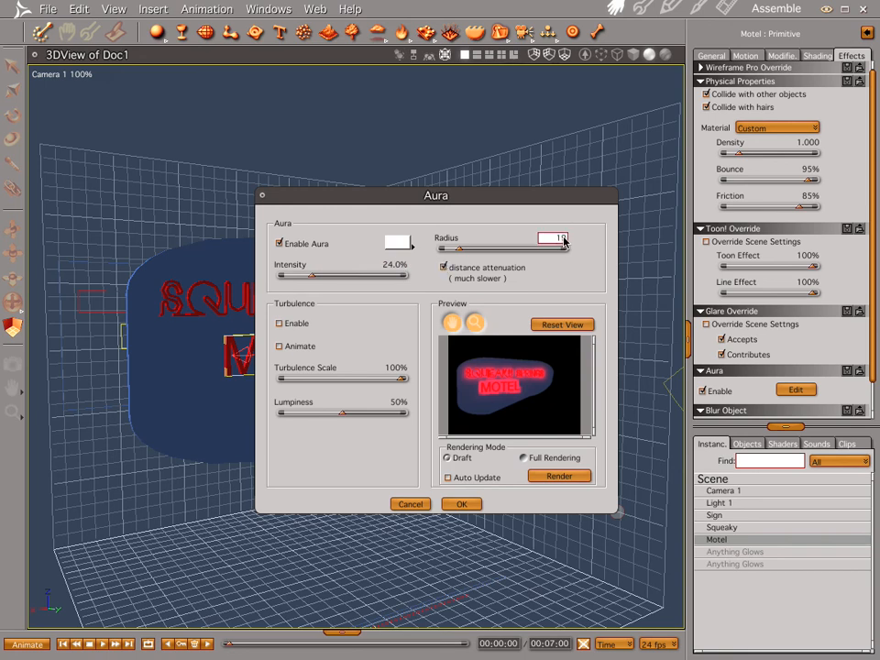
left_click(462, 502)
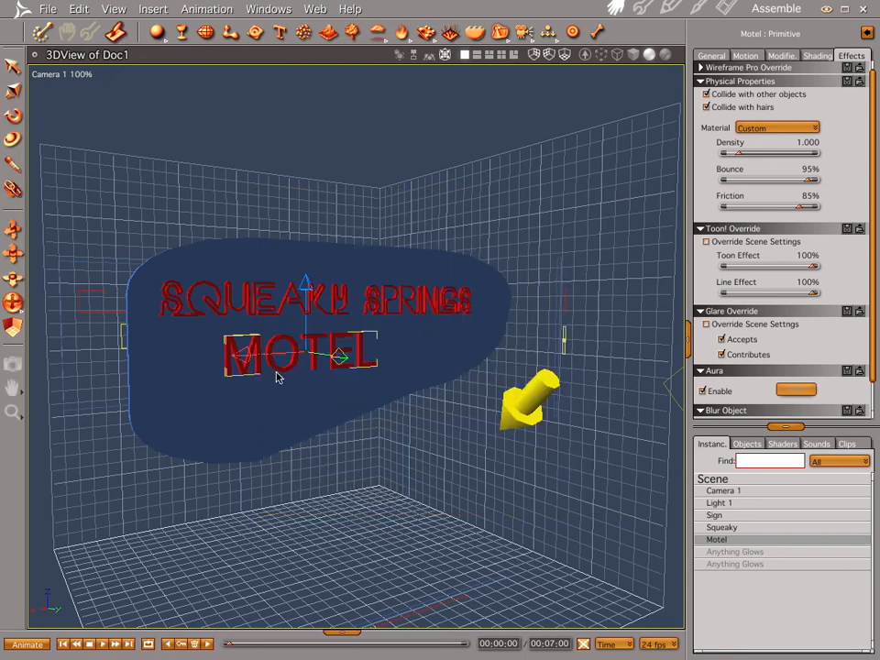
left_click(715, 513)
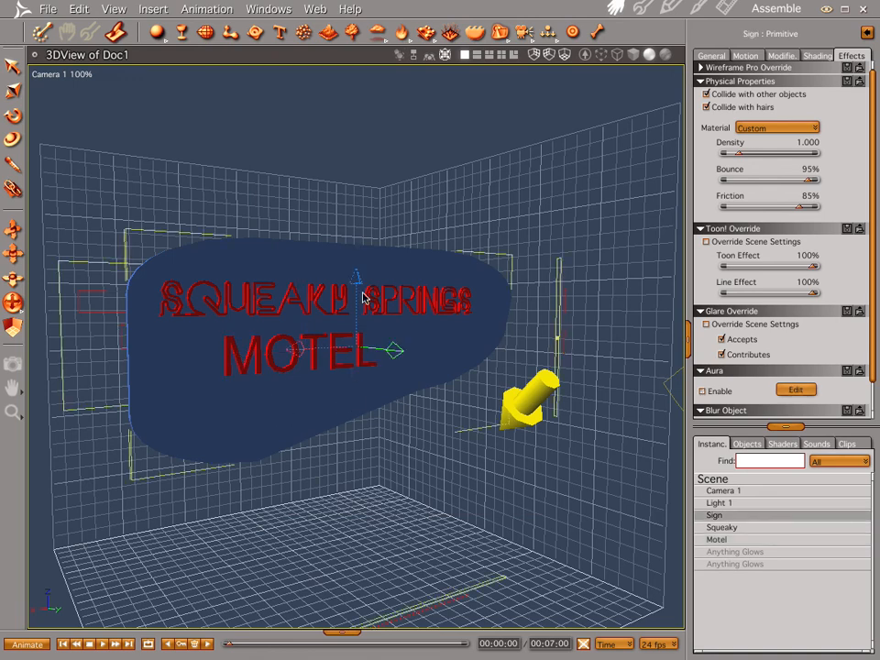